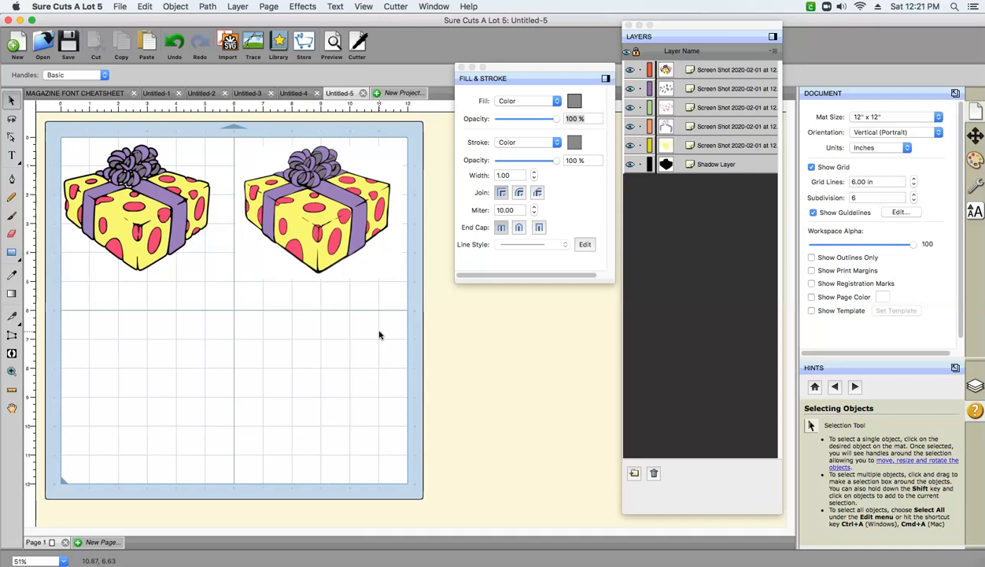
# Clear the previous gift box images so the cutting mat is empty again.
pyautogui.click(318, 204)
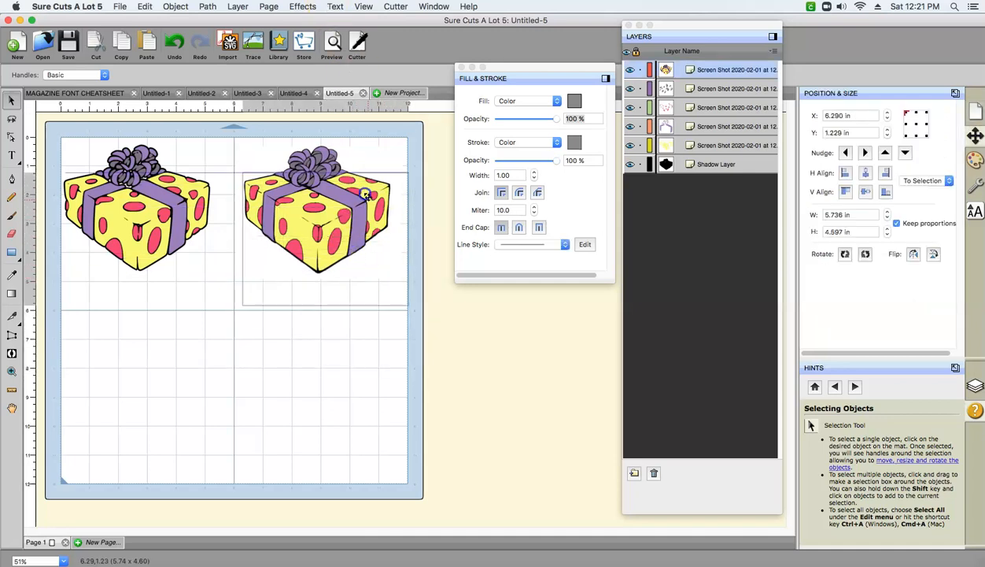
pyautogui.click(134, 208)
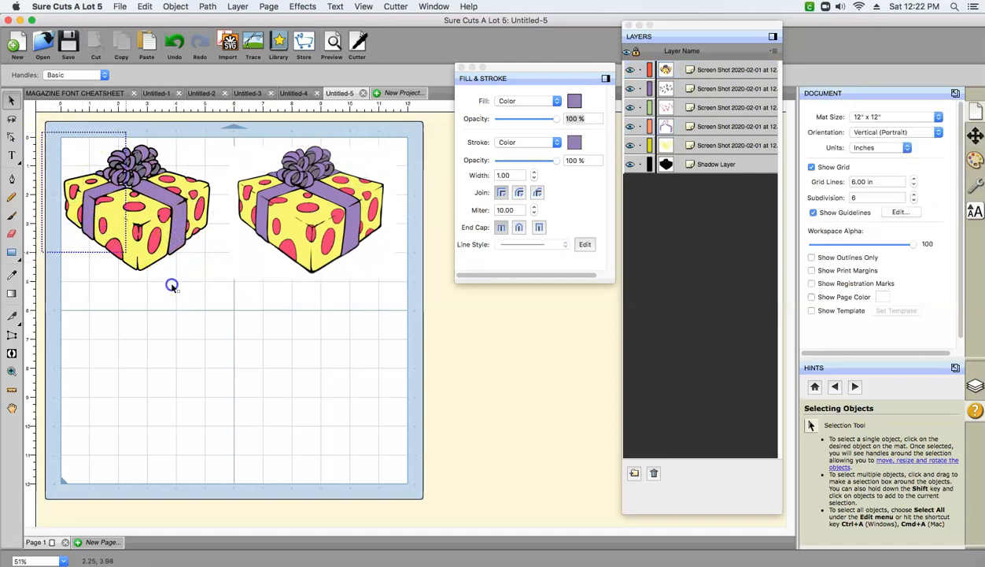
pyautogui.click(138, 204)
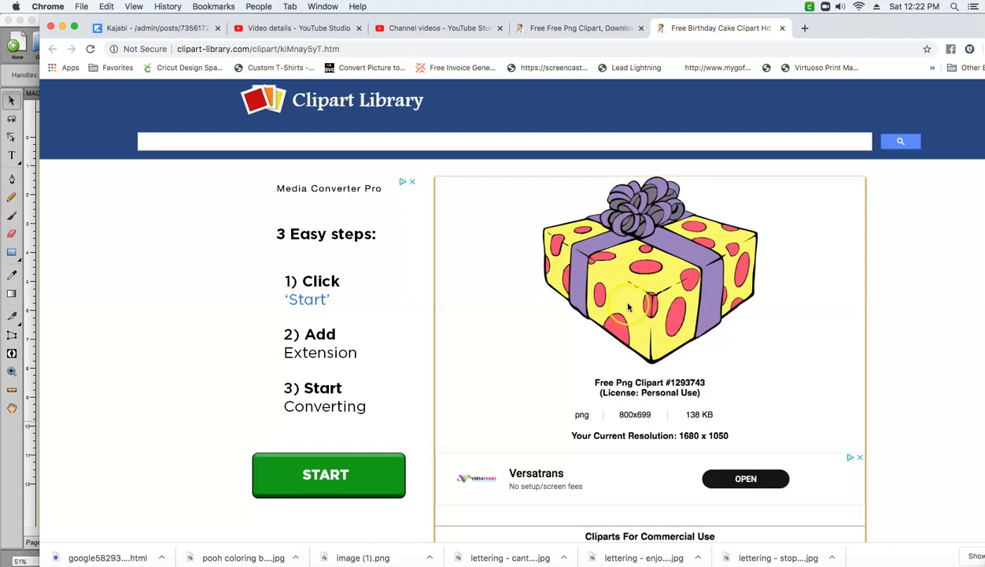
pyautogui.moveTo(792, 346)
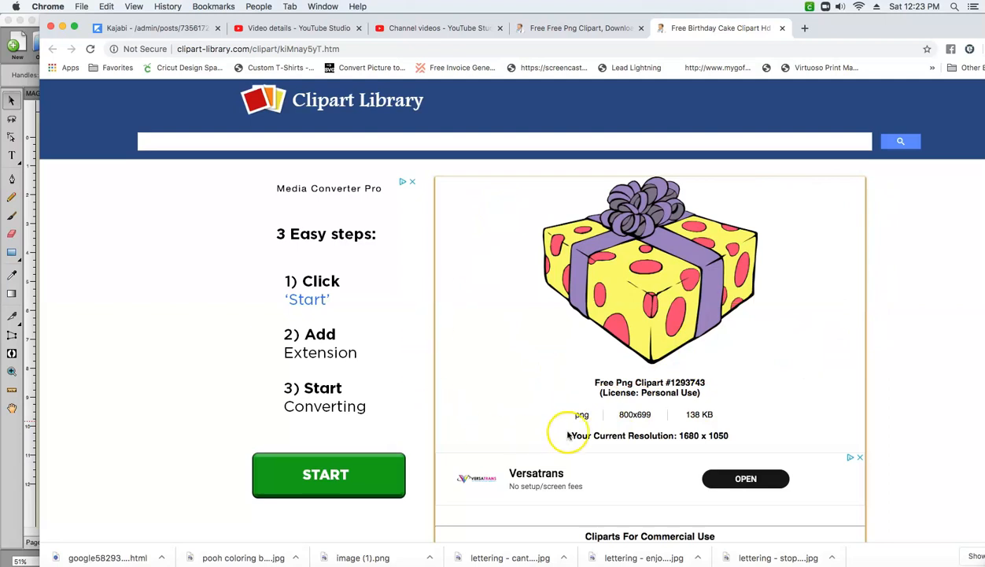
pyautogui.moveTo(494, 379)
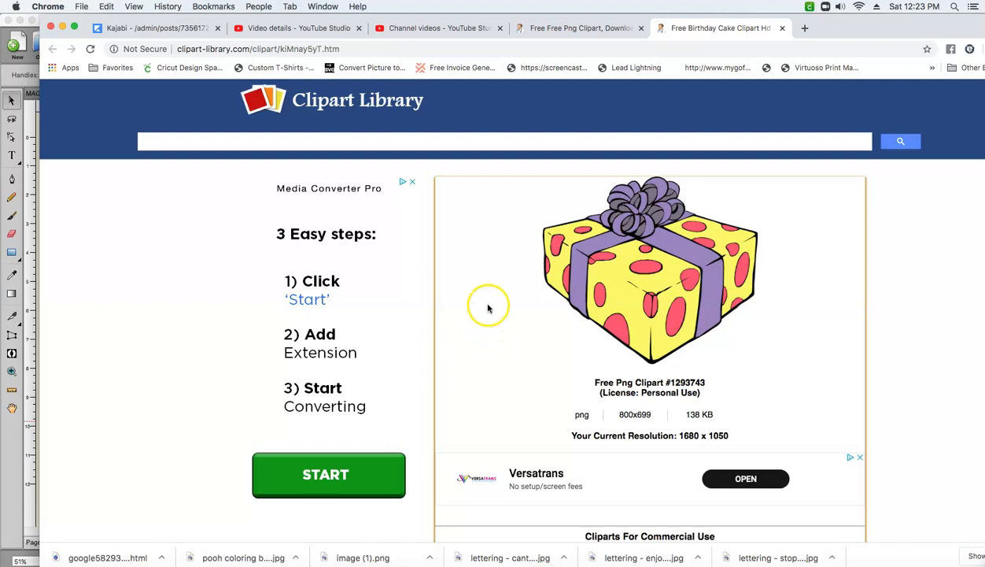
pyautogui.moveTo(493, 198)
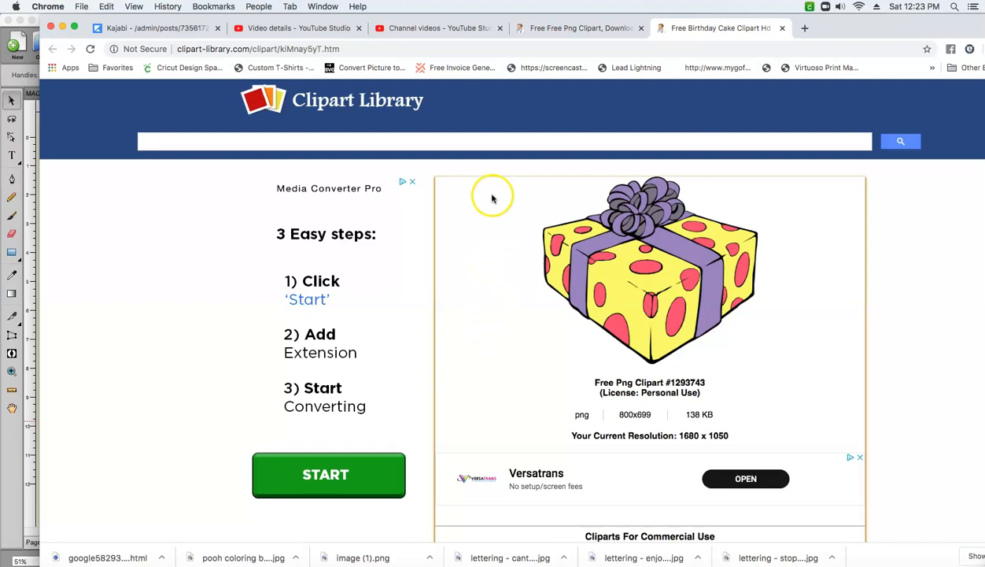
pyautogui.moveTo(518, 181)
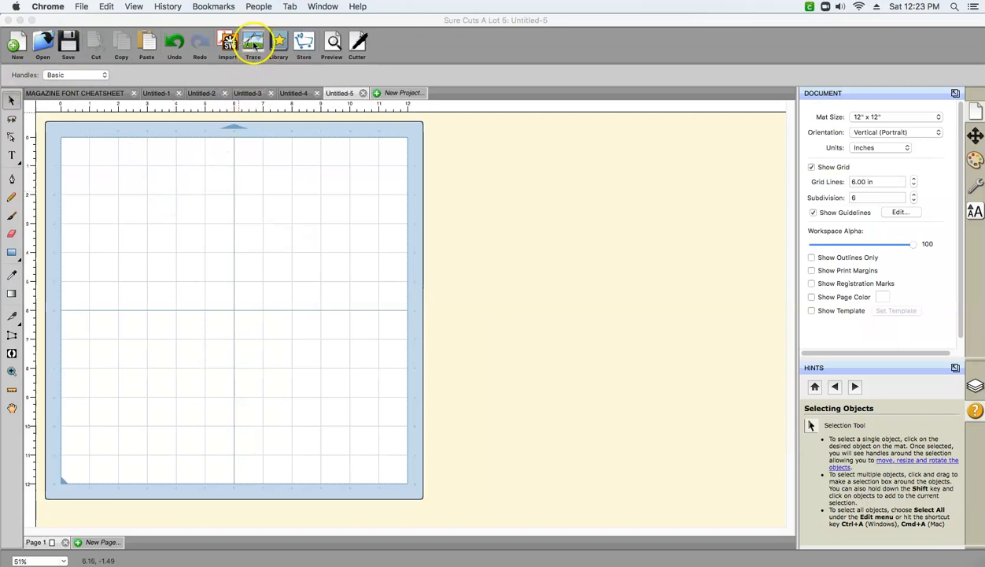
# Load the Screen Shot 2020-02-01 gift box image into the Trace Image tool.
pyautogui.click(253, 41)
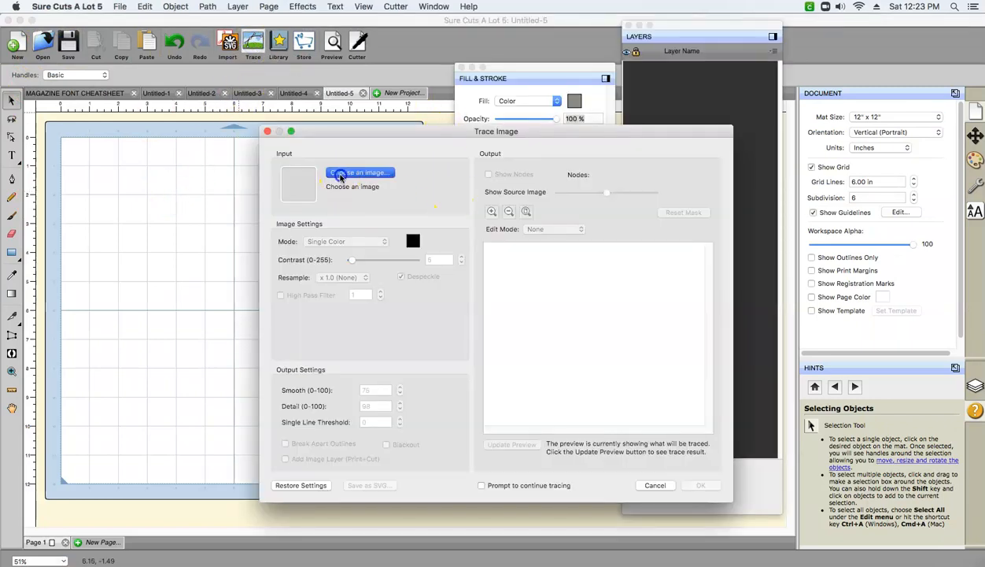
pyautogui.click(359, 172)
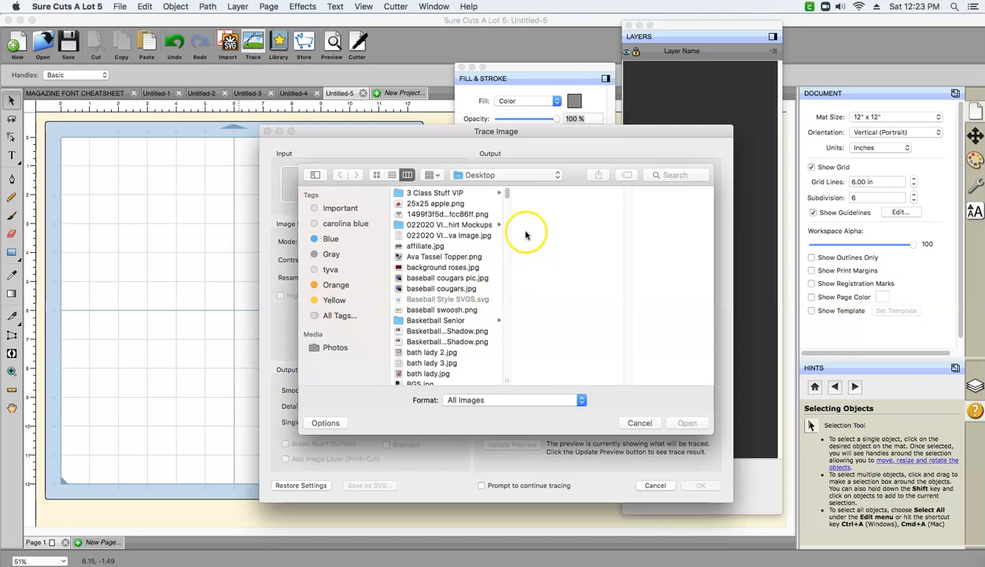
pyautogui.scroll(-3)
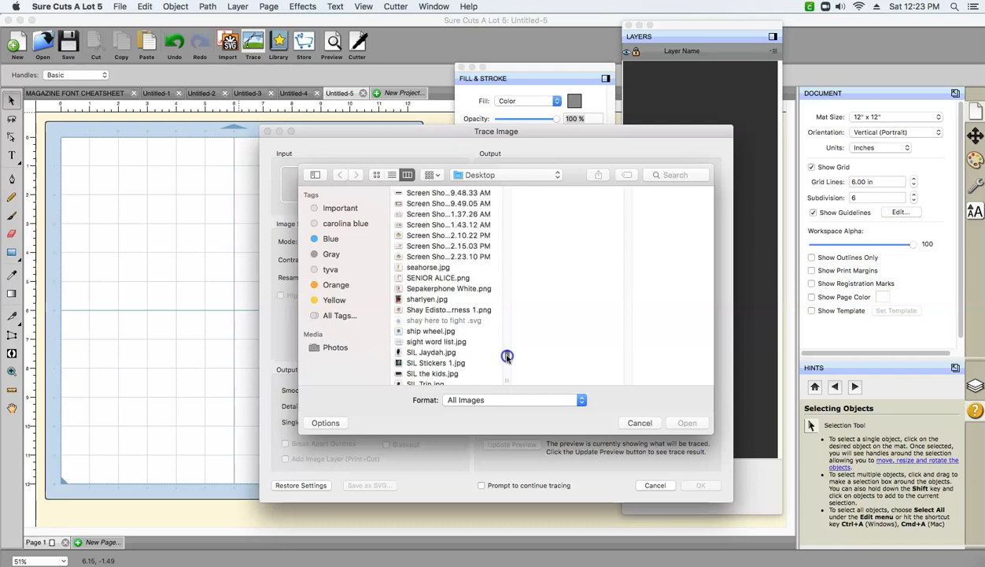
pyautogui.click(447, 255)
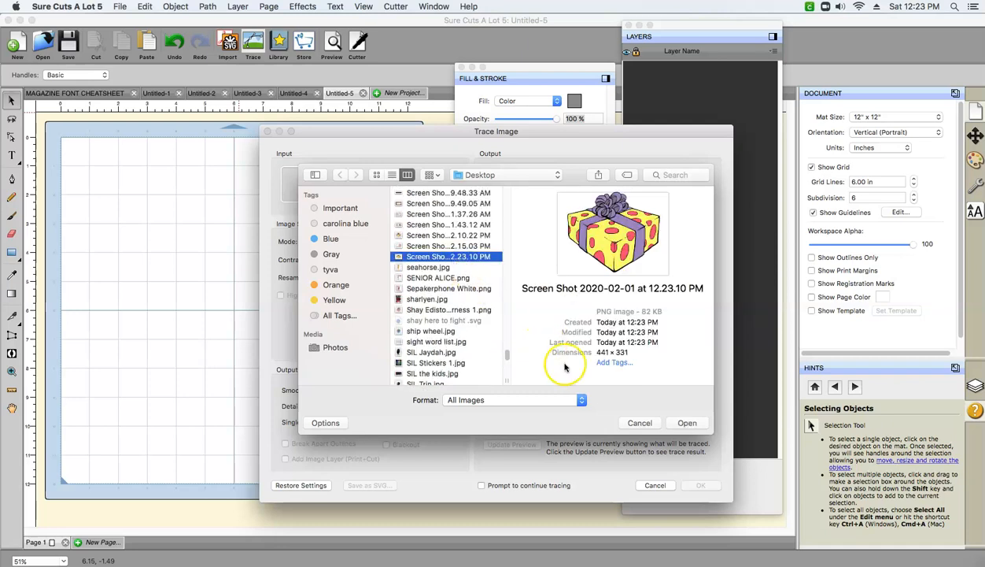
pyautogui.click(688, 421)
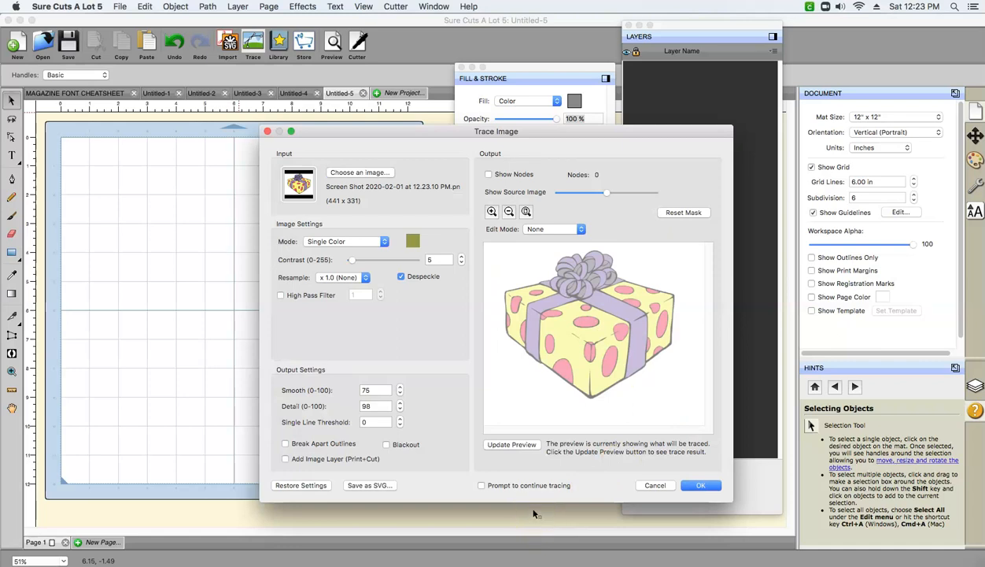
pyautogui.moveTo(406, 364)
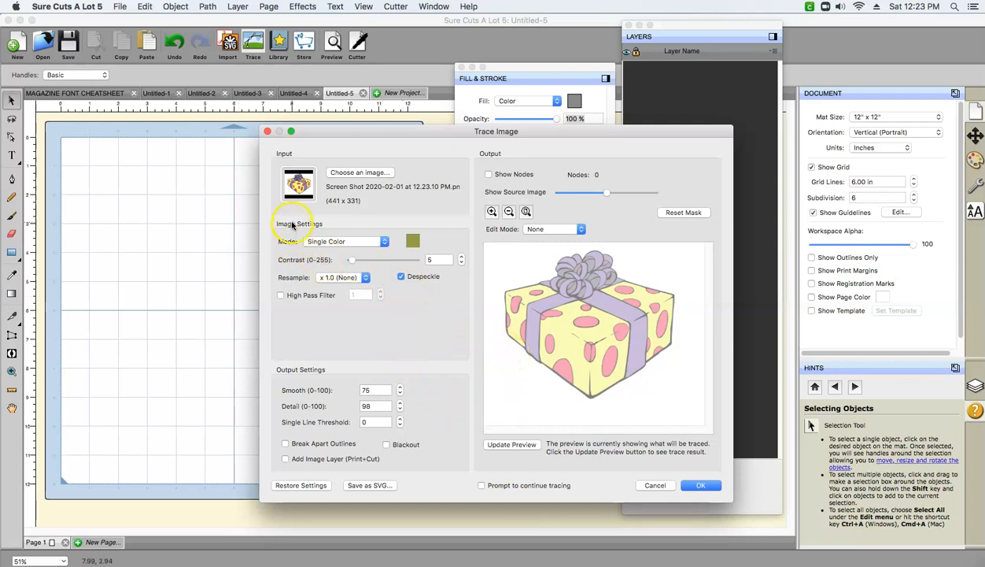
# After trying Monochrome and Color Layers, trace yellow in Single Color mode as a new layer.
pyautogui.click(338, 241)
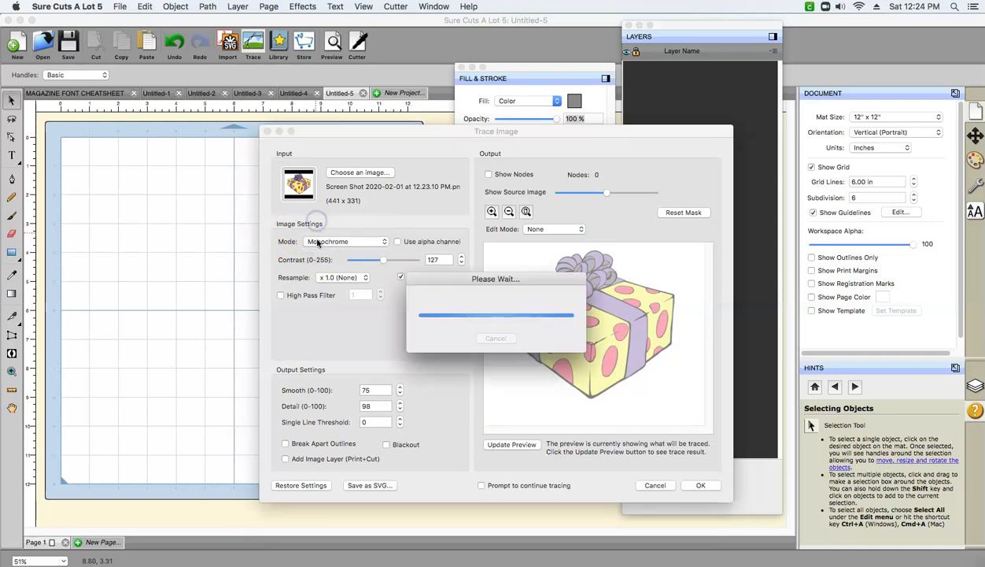
pyautogui.click(343, 241)
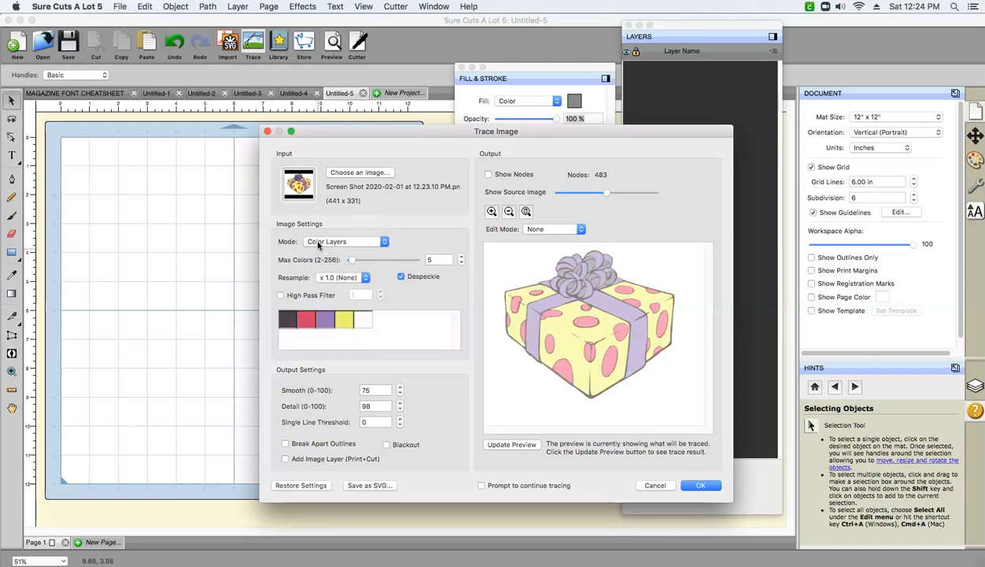
pyautogui.click(345, 240)
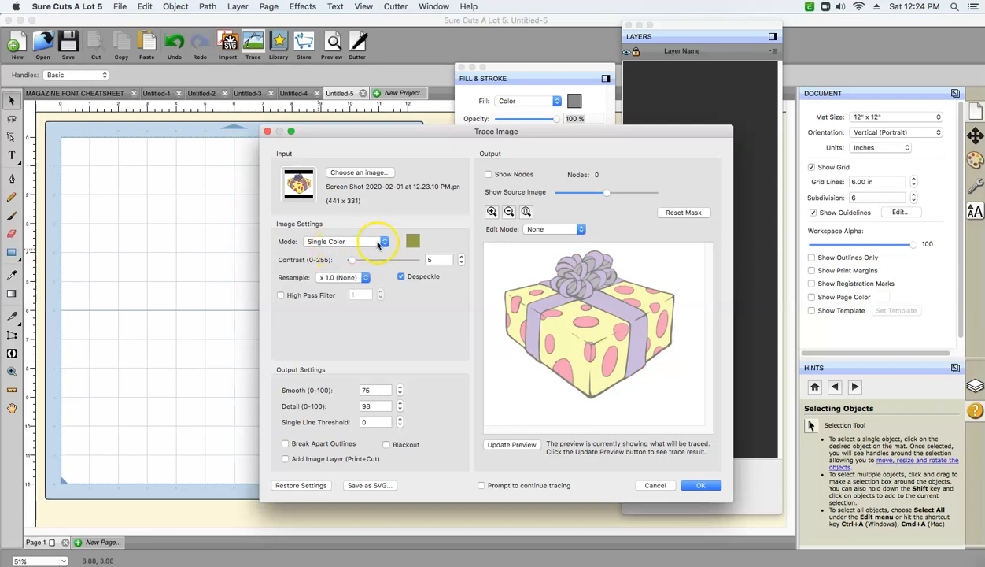
pyautogui.click(413, 240)
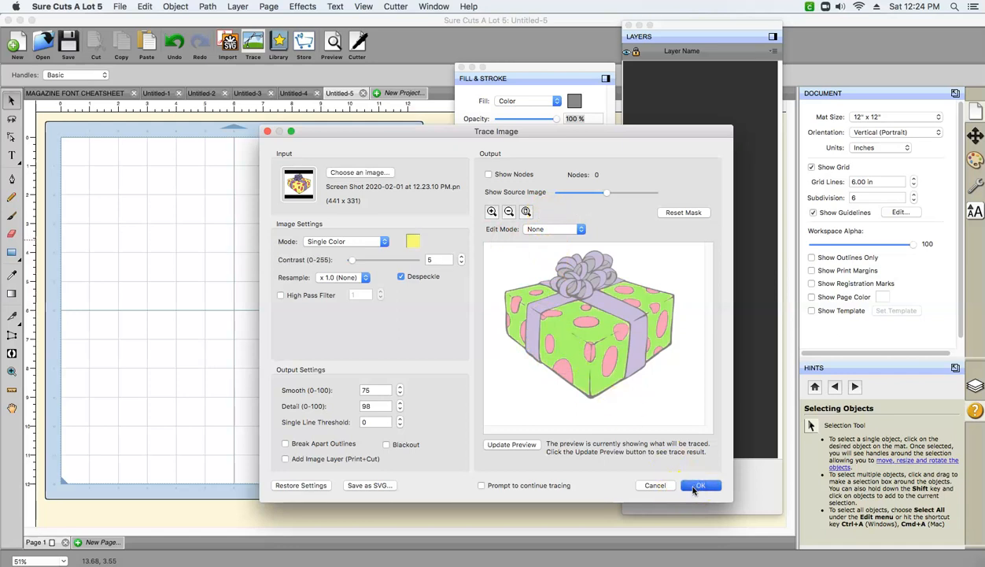
pyautogui.click(701, 484)
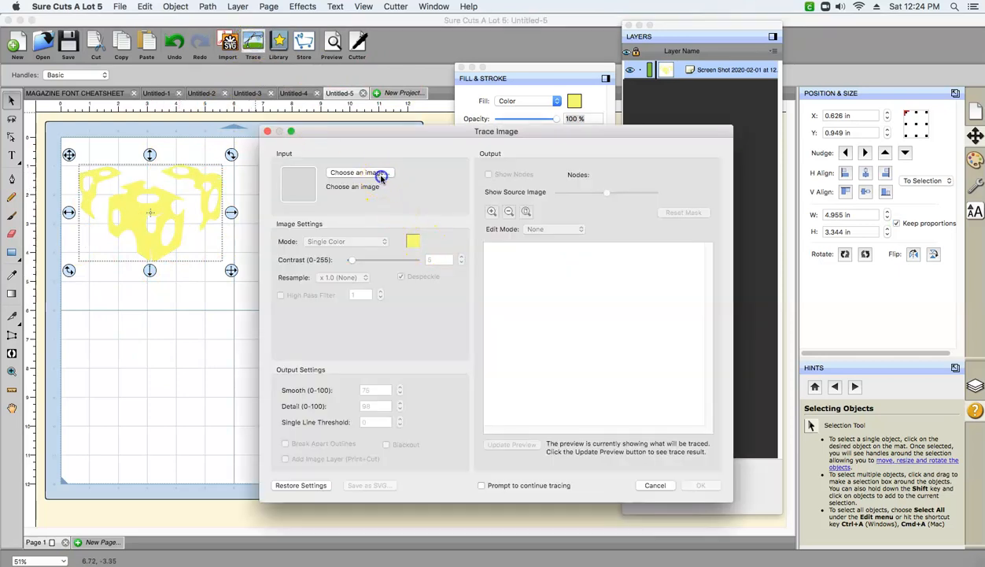
# Reload the screenshot and trace the sampled red polka-dot colour as a second layer.
pyautogui.click(359, 172)
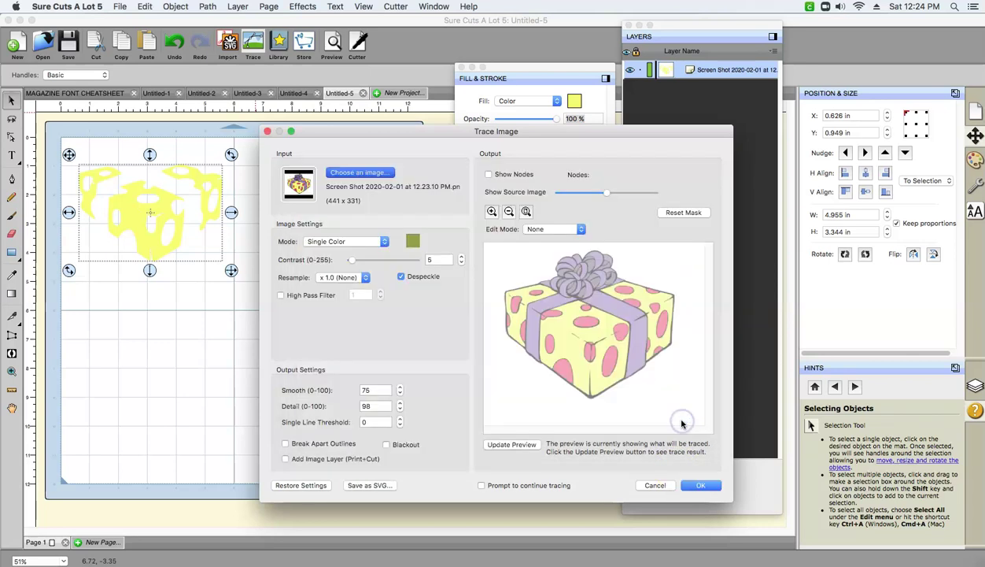
pyautogui.click(412, 241)
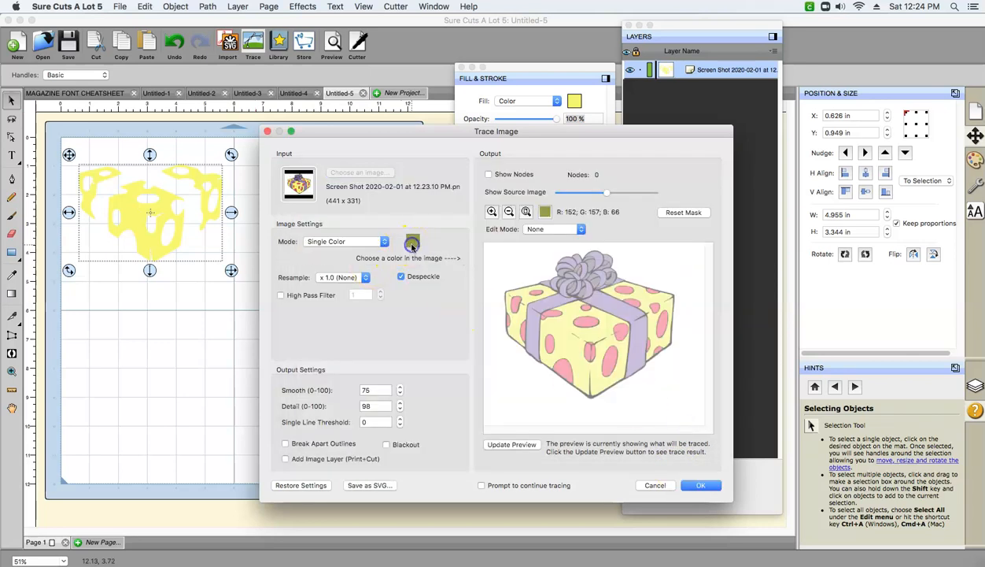
pyautogui.click(553, 337)
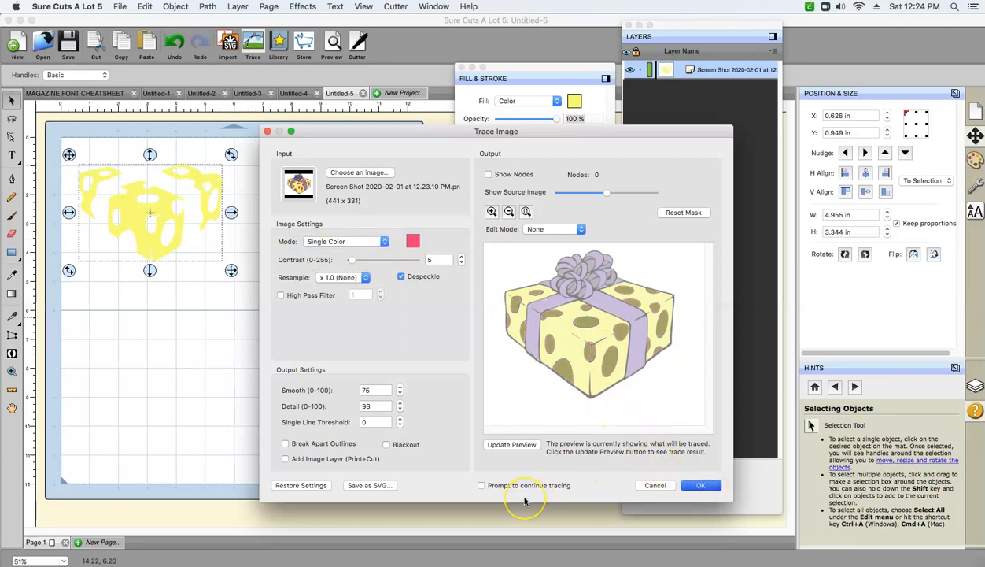
pyautogui.click(701, 485)
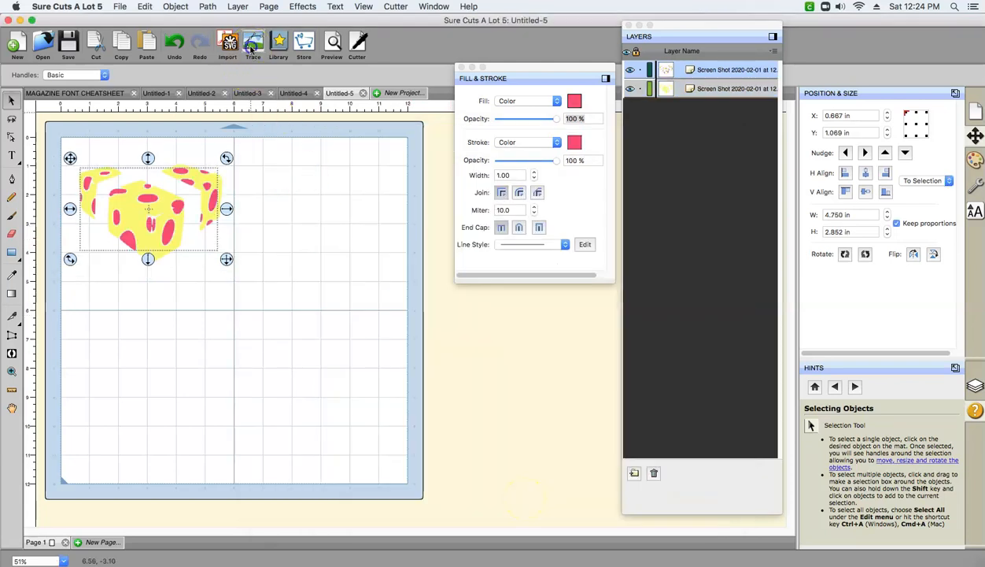
# Trace the eyedropper-sampled purple ribbon colour from the screenshot as a third layer.
pyautogui.click(252, 44)
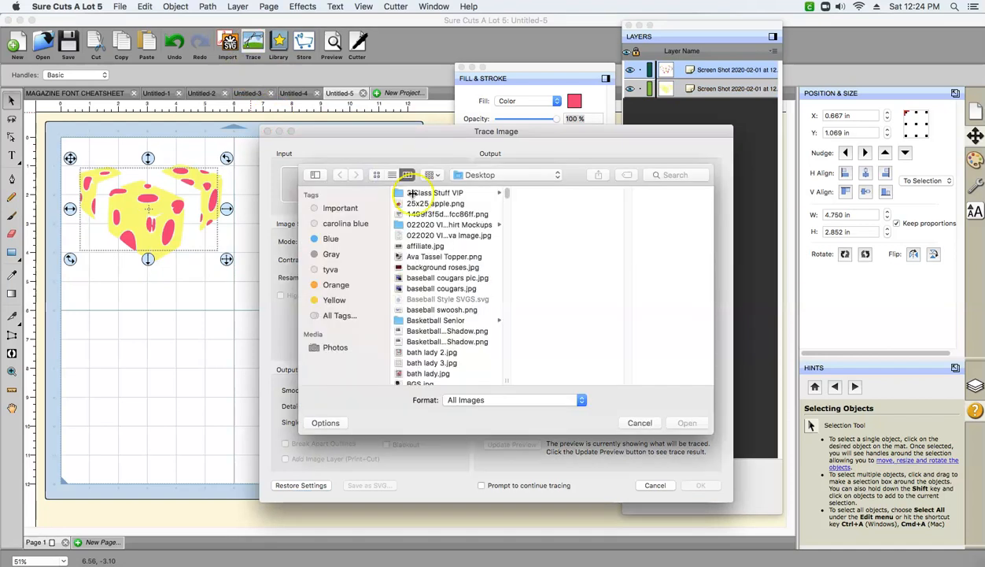
pyautogui.scroll(-3)
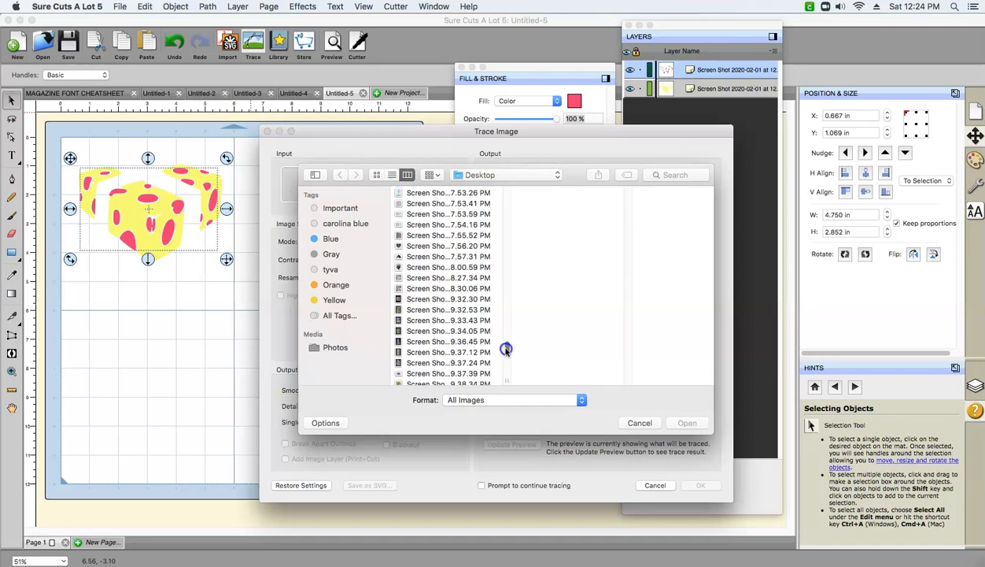
pyautogui.scroll(-3)
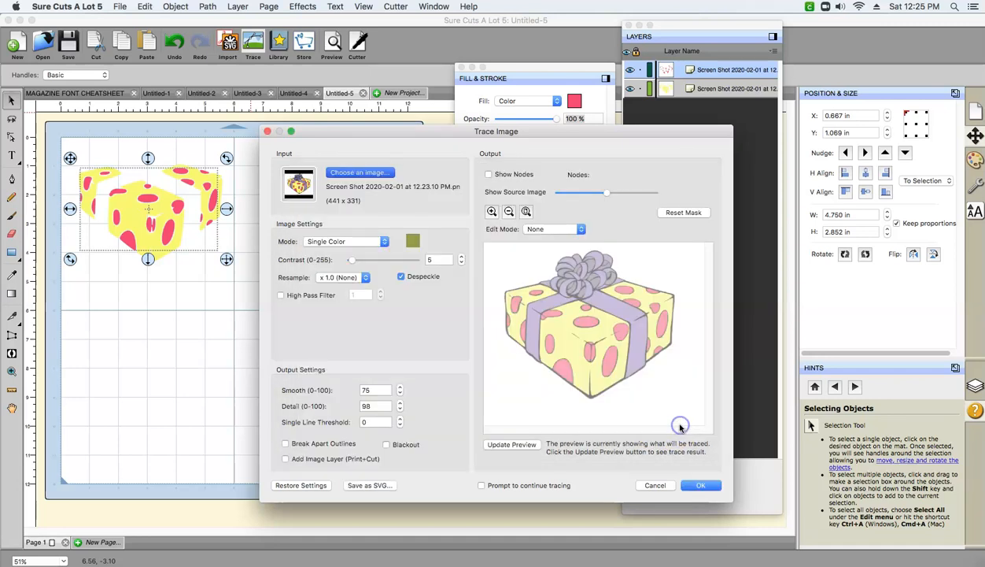
pyautogui.click(526, 211)
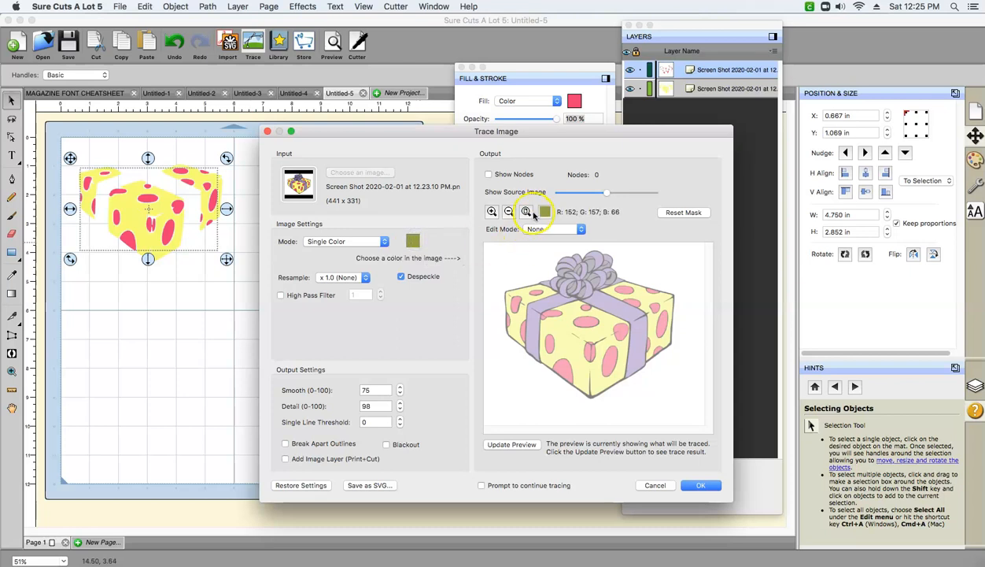
pyautogui.moveTo(600, 385)
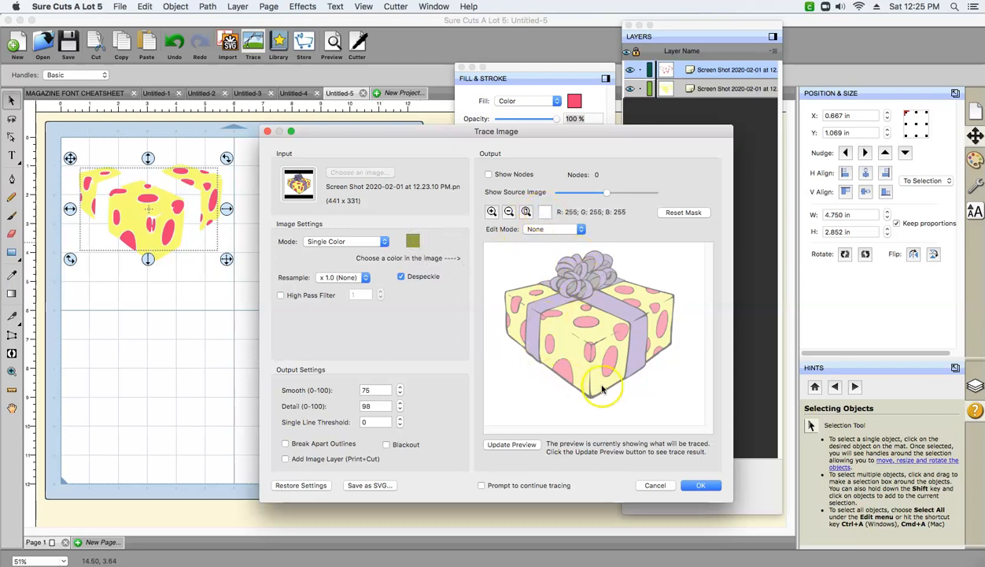
pyautogui.click(610, 354)
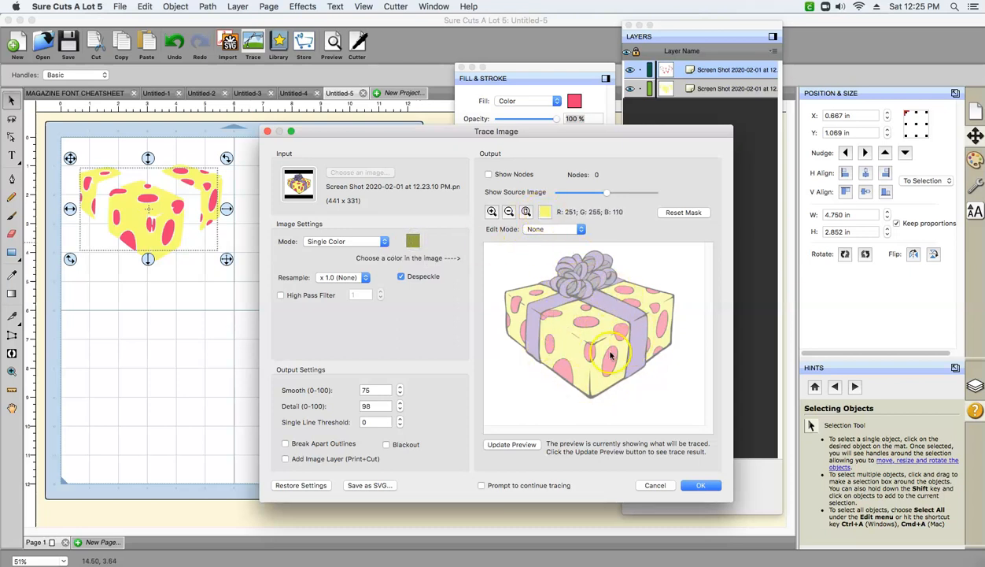
pyautogui.click(617, 313)
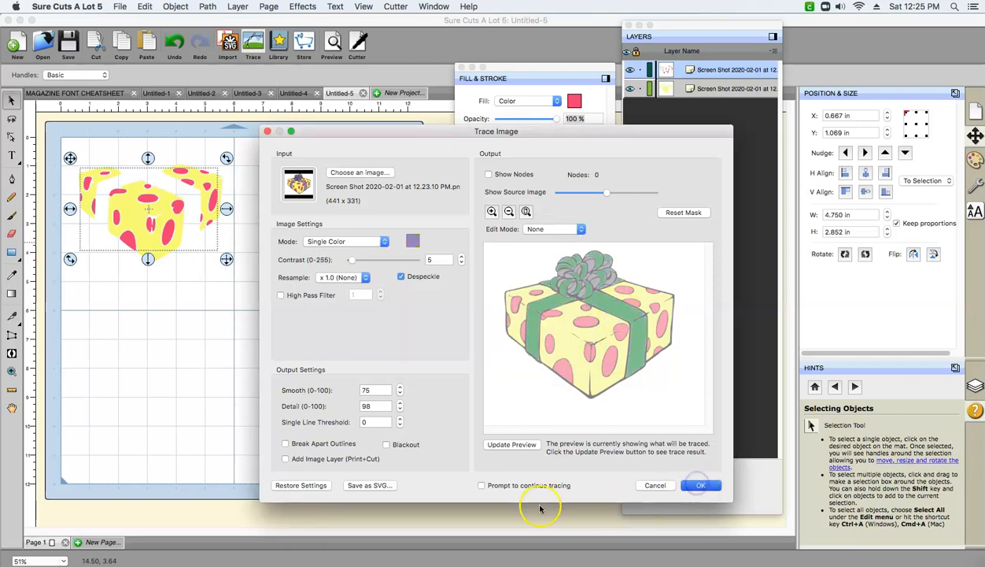
pyautogui.click(702, 485)
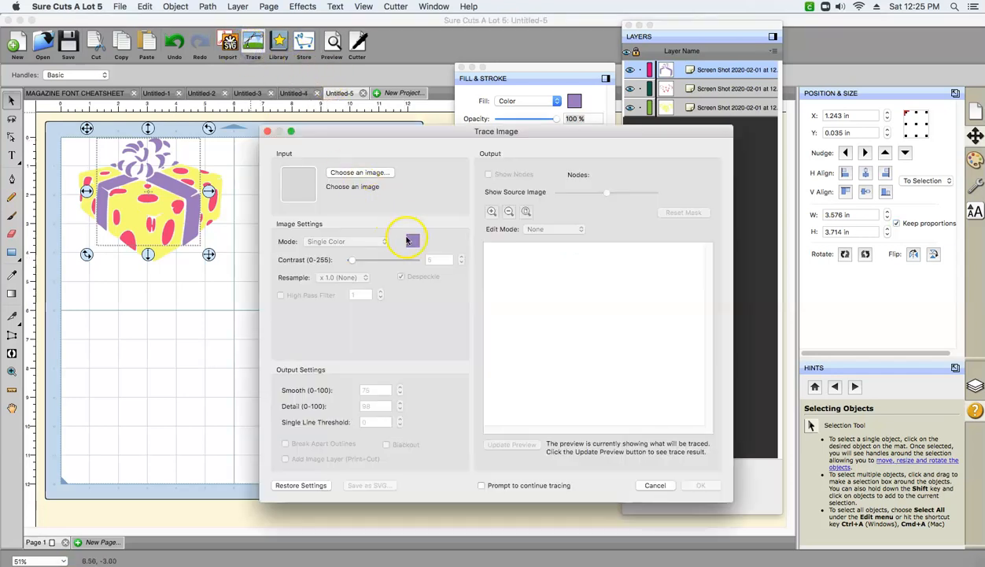
# Reload the screenshot and trace the ribbon's lighter shade as a fourth layer.
pyautogui.click(360, 171)
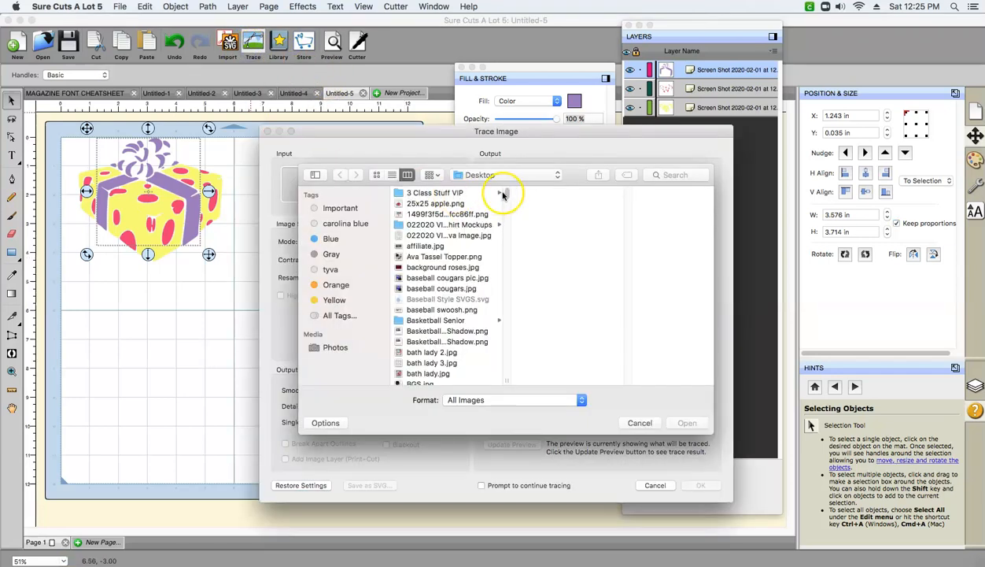
pyautogui.scroll(-3)
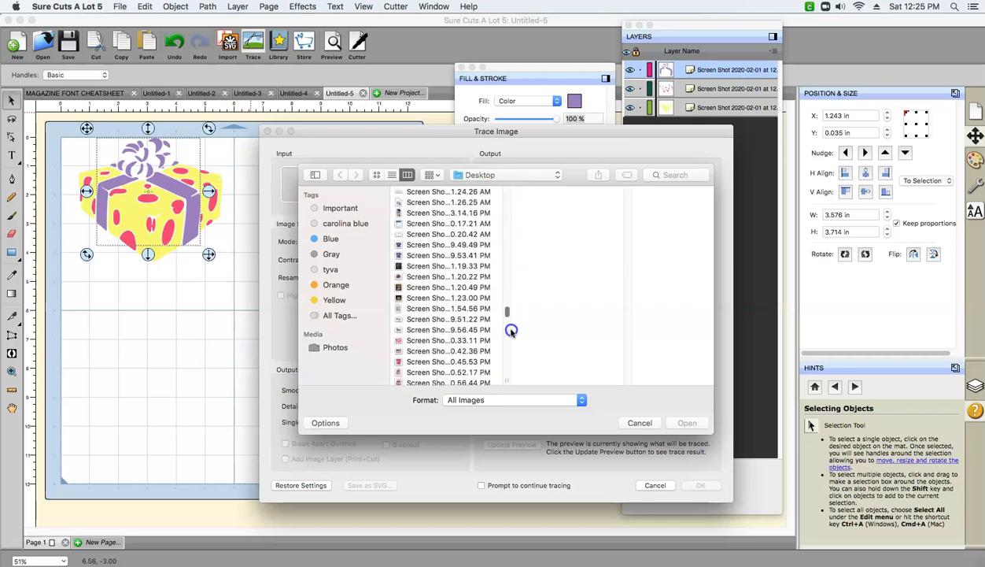
pyautogui.scroll(-3)
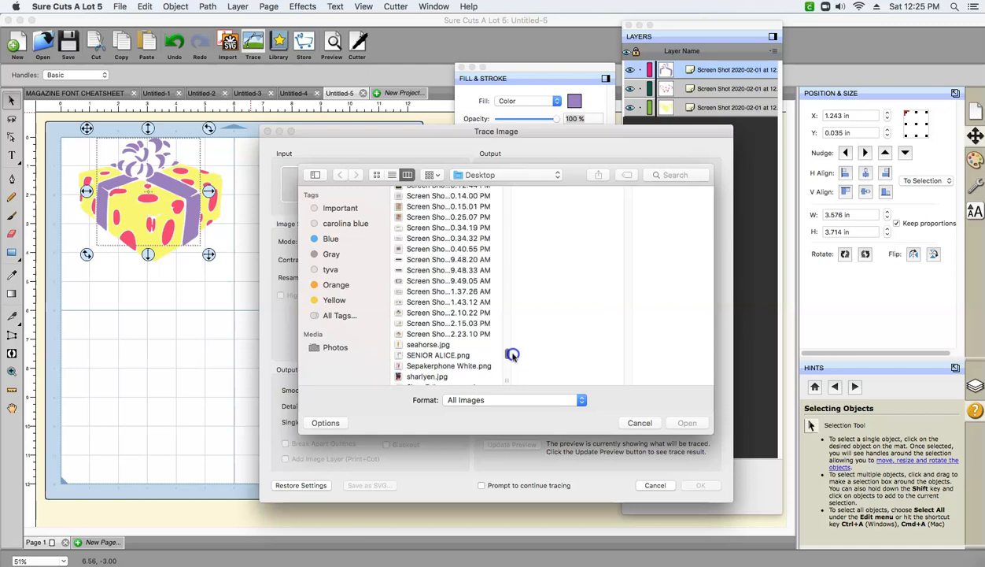
pyautogui.click(447, 334)
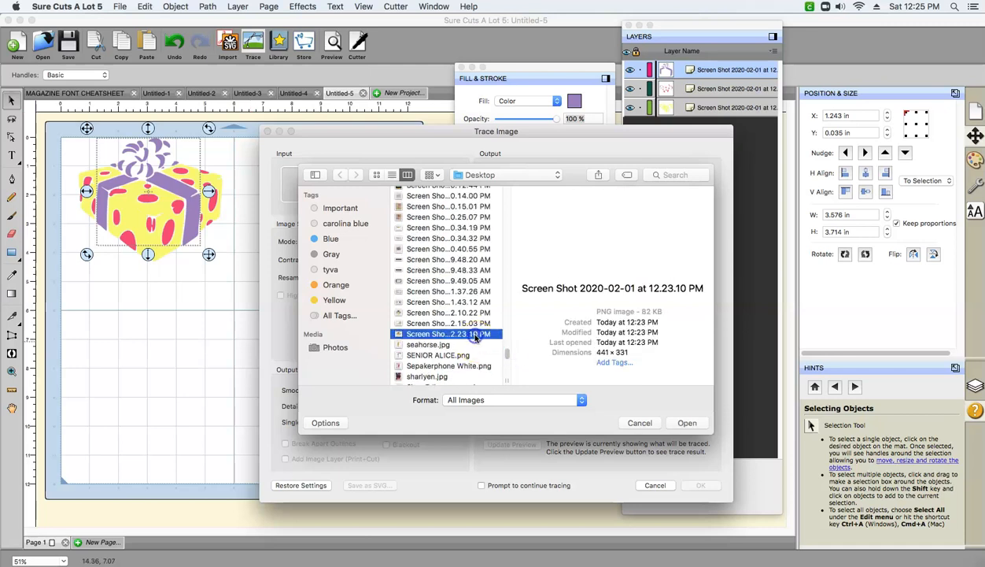
pyautogui.click(686, 422)
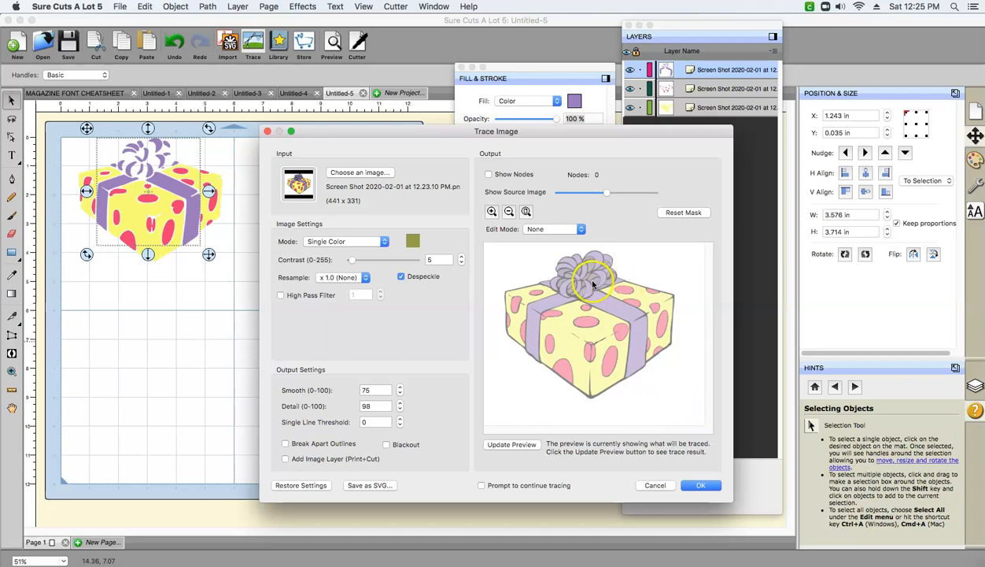
pyautogui.click(541, 308)
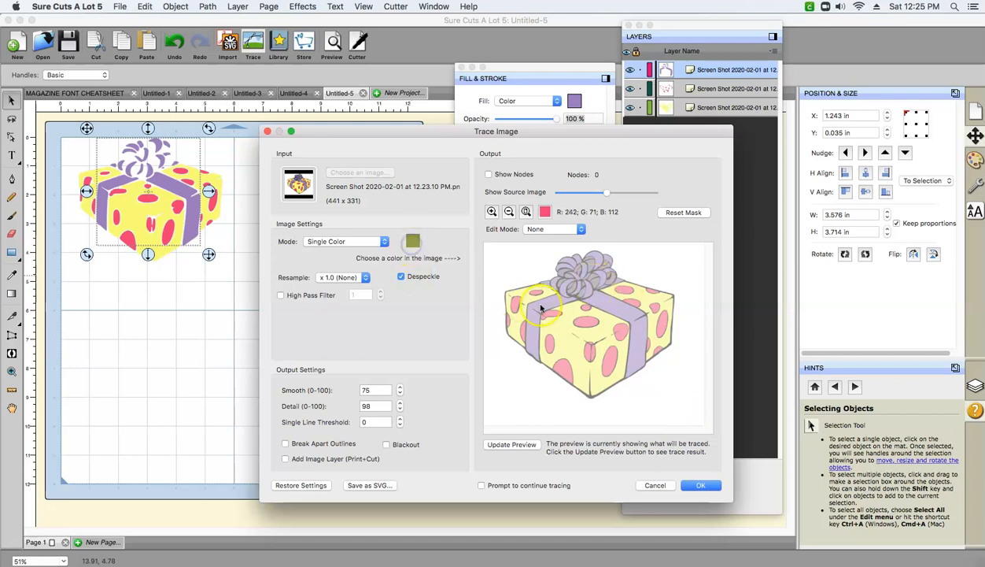
pyautogui.click(597, 282)
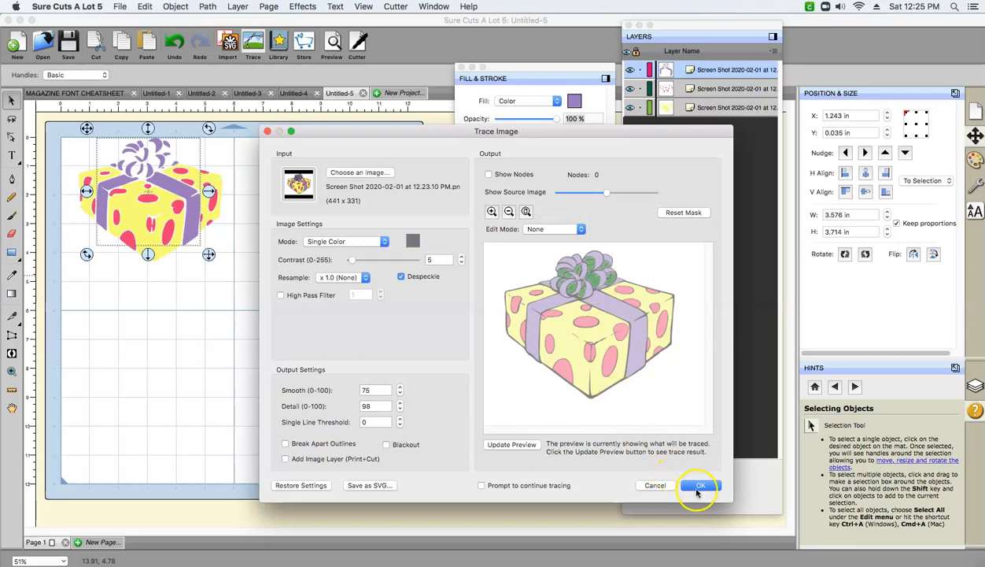
pyautogui.click(699, 485)
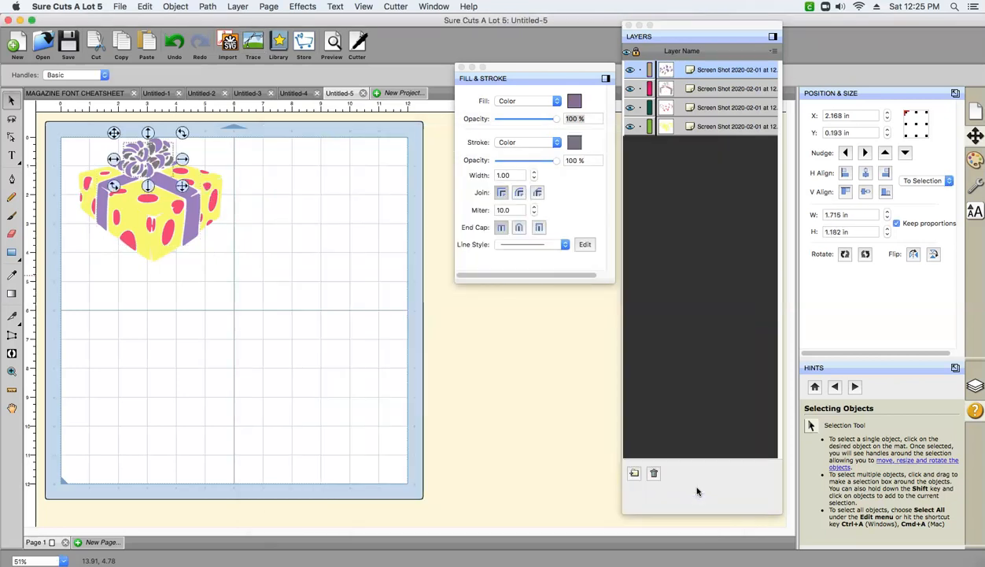
# Trace the dark colour from the gift box screenshot as a fifth black layer.
pyautogui.click(253, 40)
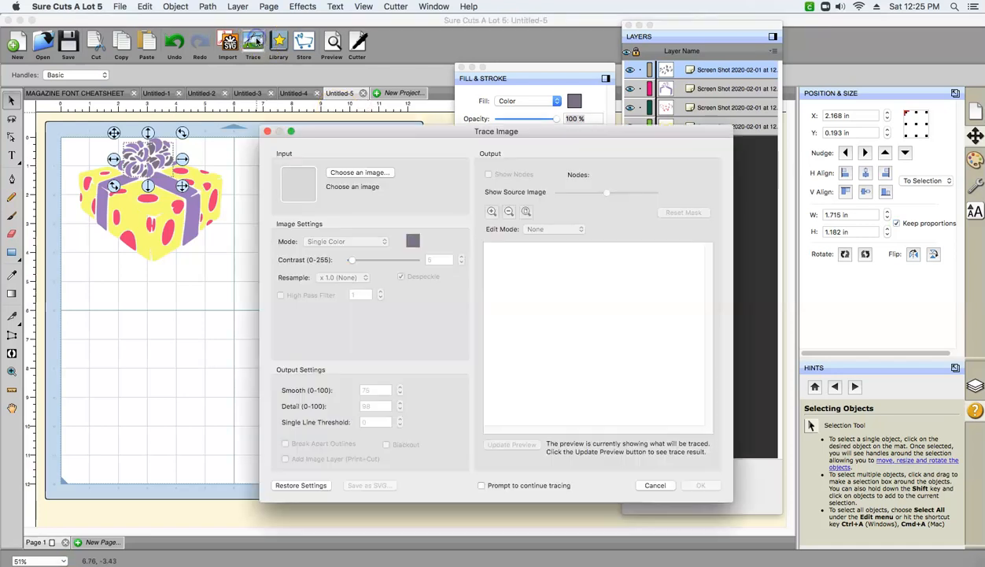
pyautogui.click(359, 171)
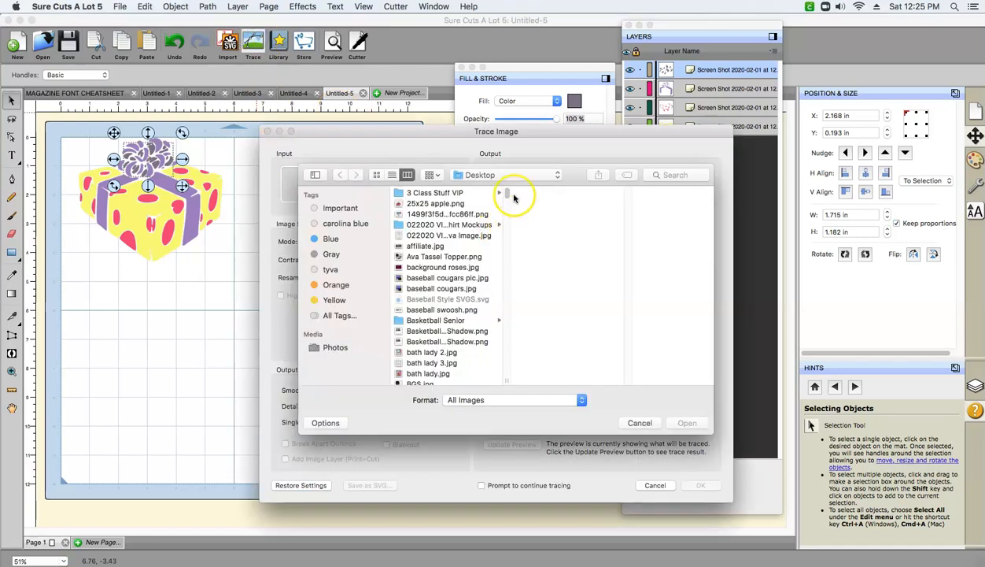
pyautogui.scroll(-3)
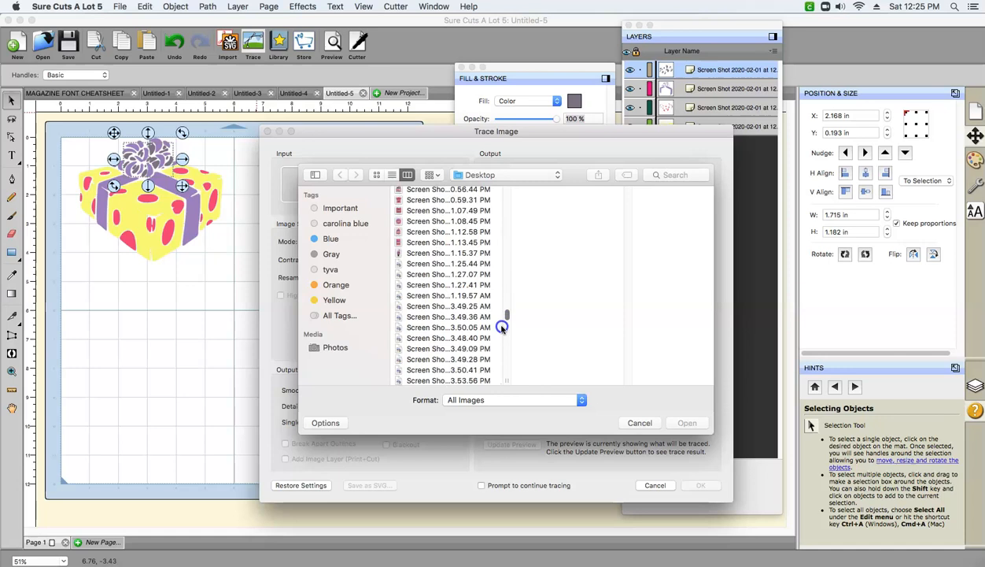
pyautogui.scroll(-3)
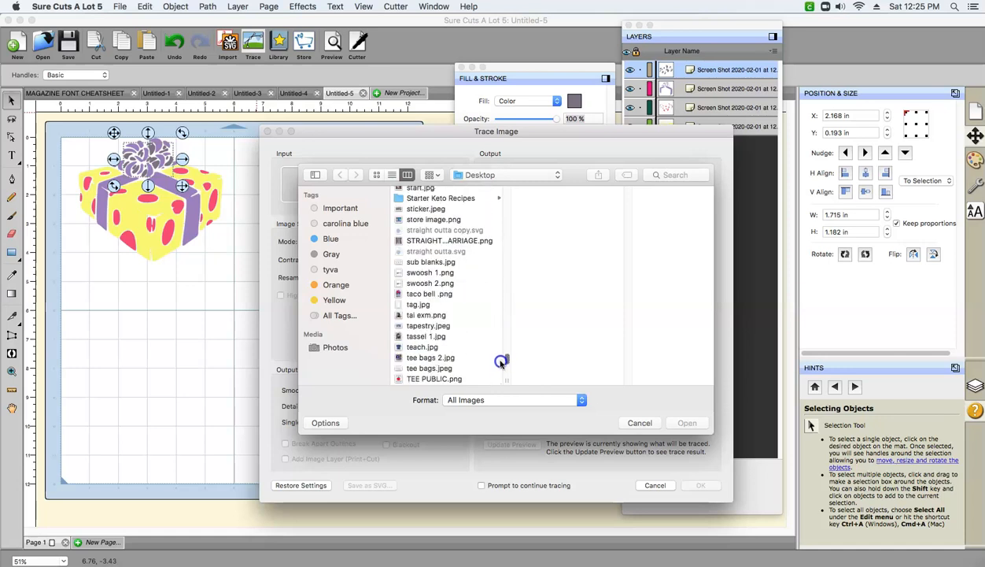
pyautogui.click(444, 217)
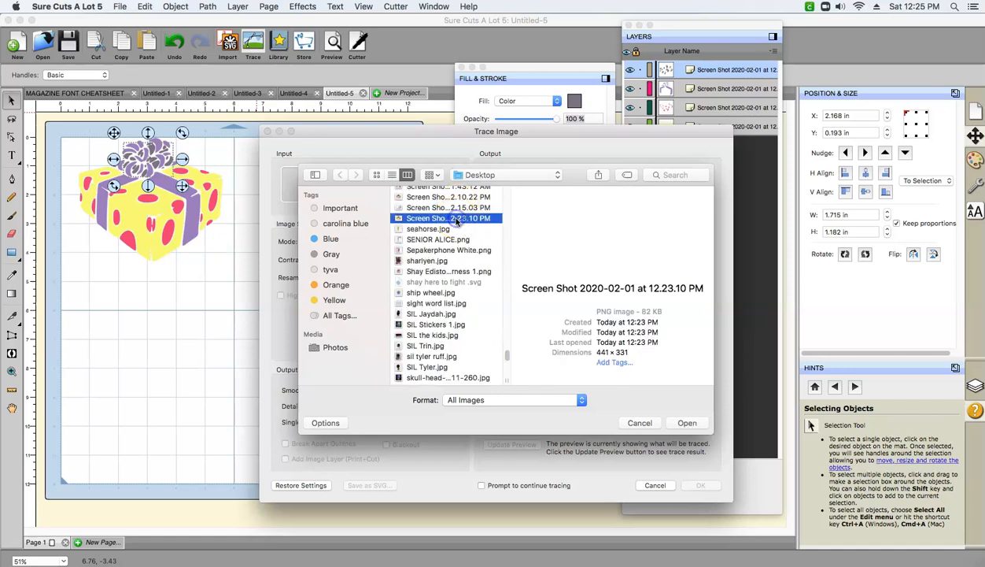
pyautogui.click(686, 422)
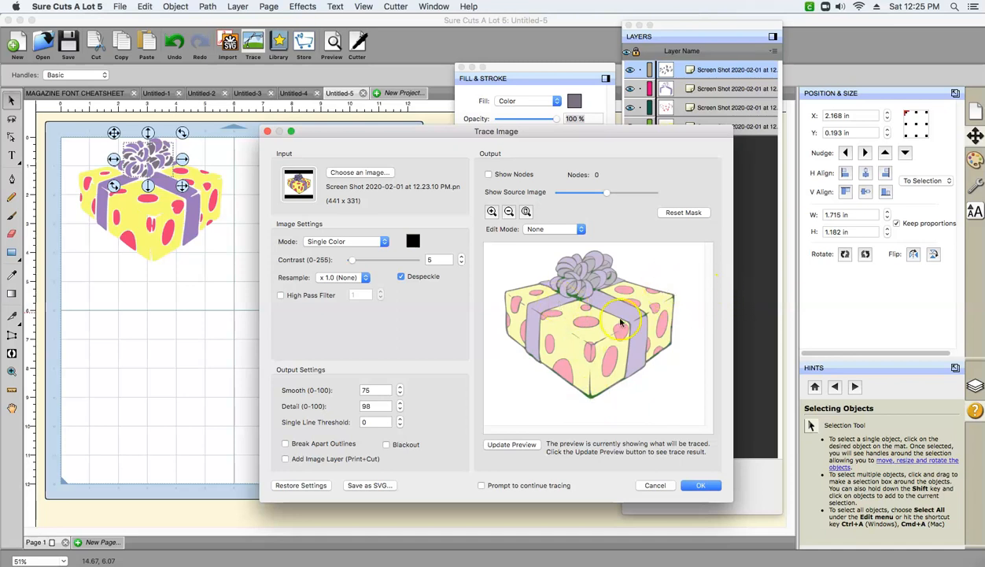
pyautogui.click(699, 484)
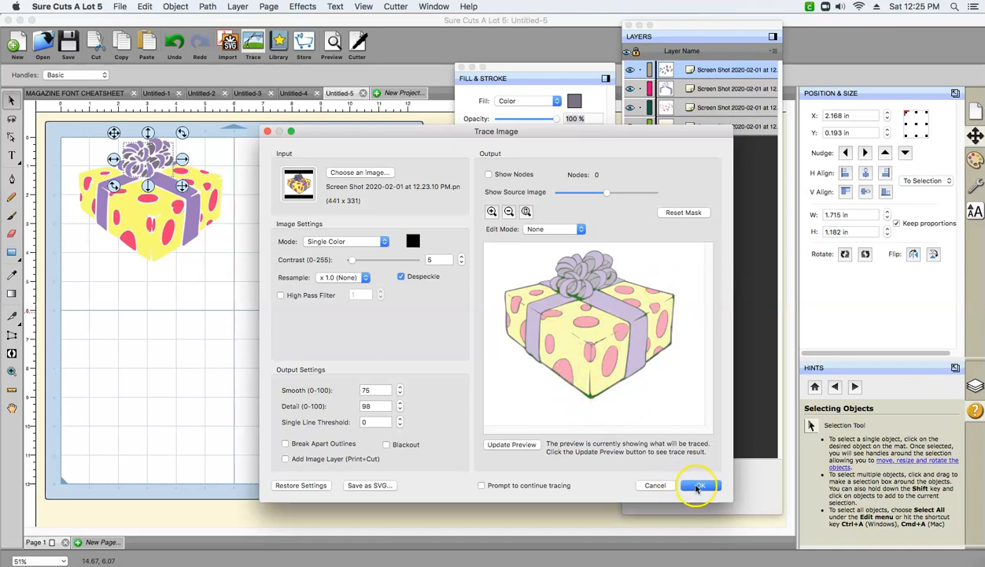
pyautogui.click(698, 484)
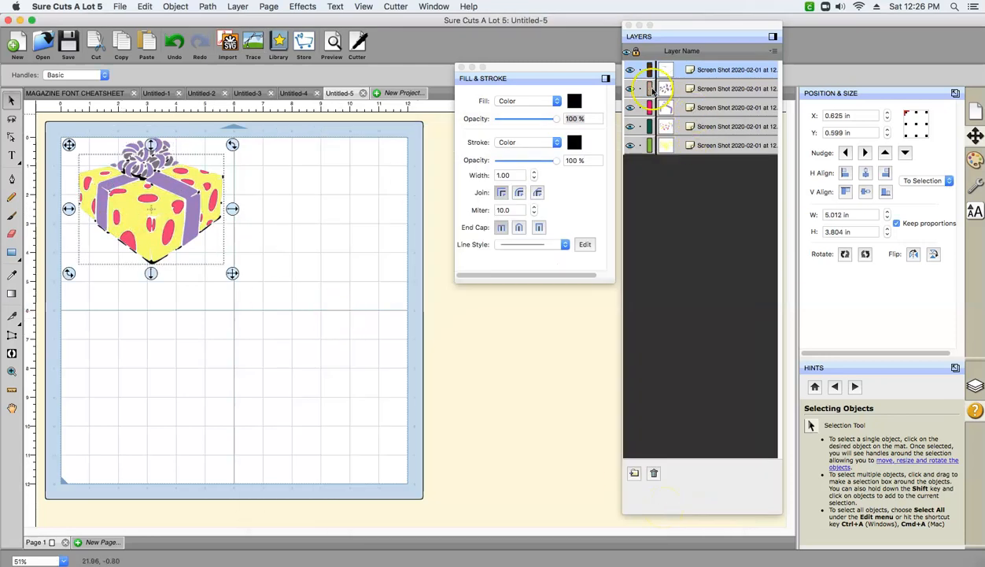
# Isolate the speckled layer, delete the stray shape, then show all layers again.
pyautogui.click(629, 107)
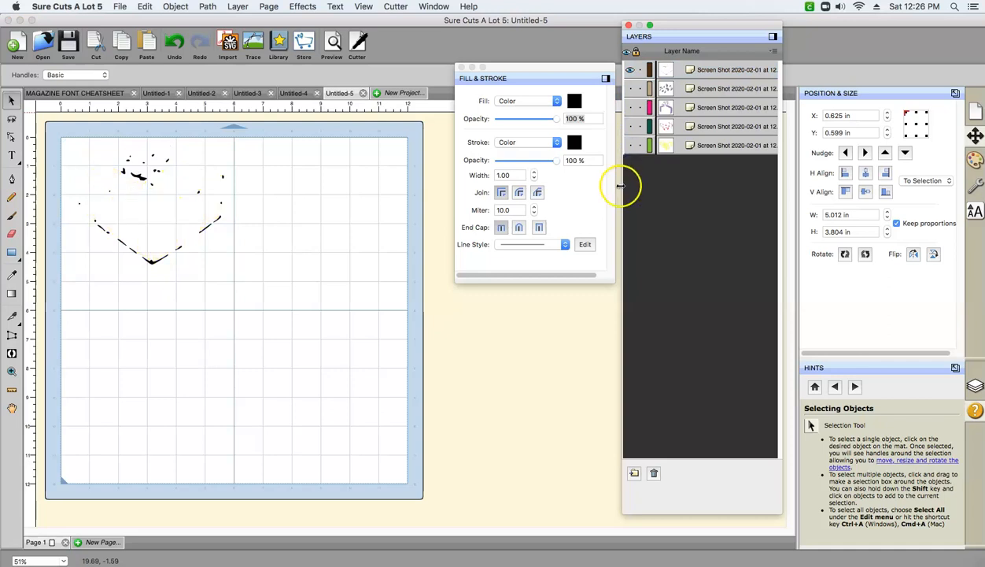
pyautogui.click(732, 69)
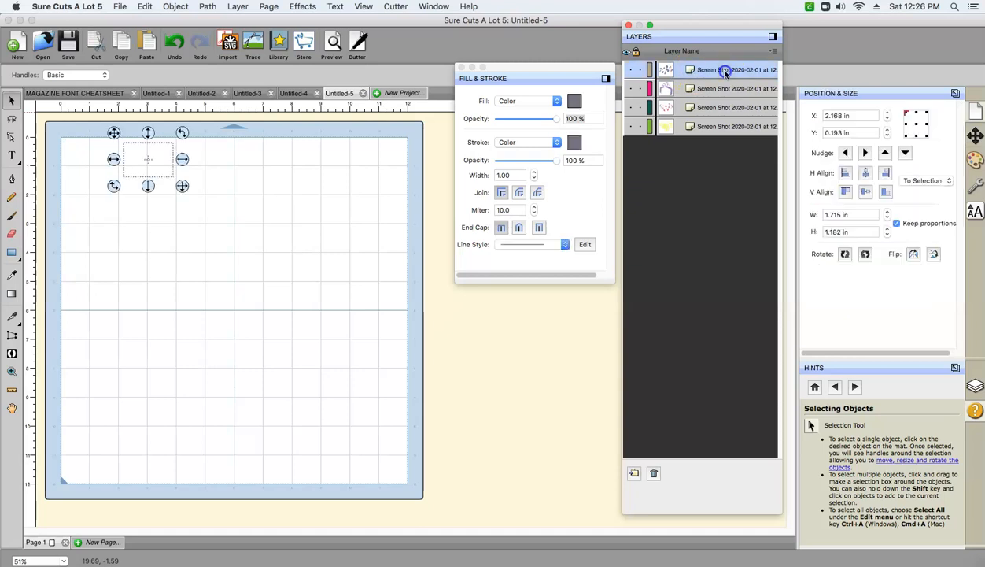
pyautogui.click(736, 126)
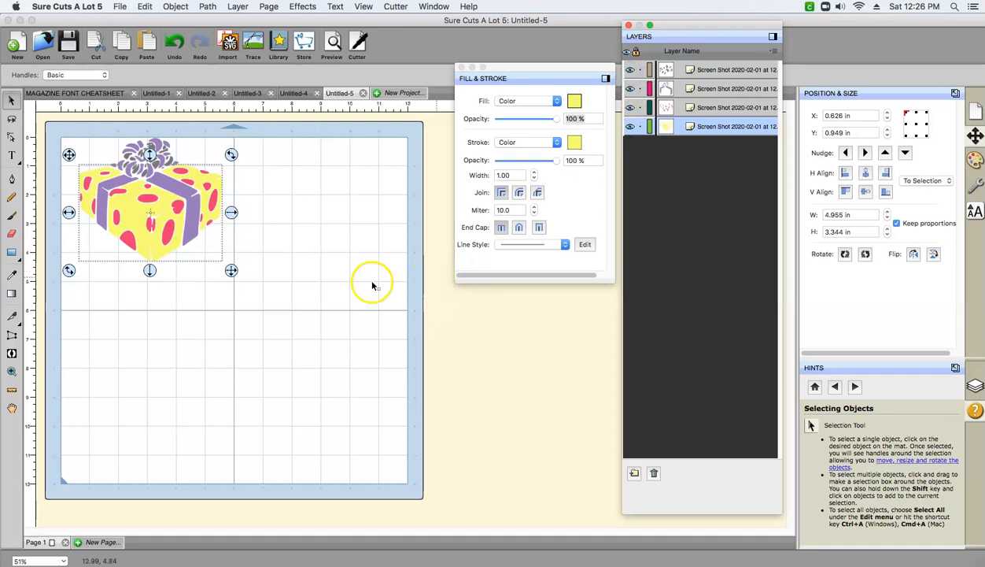
# Select all shapes and add a black shadow layer around the whole gift box.
pyautogui.click(145, 6)
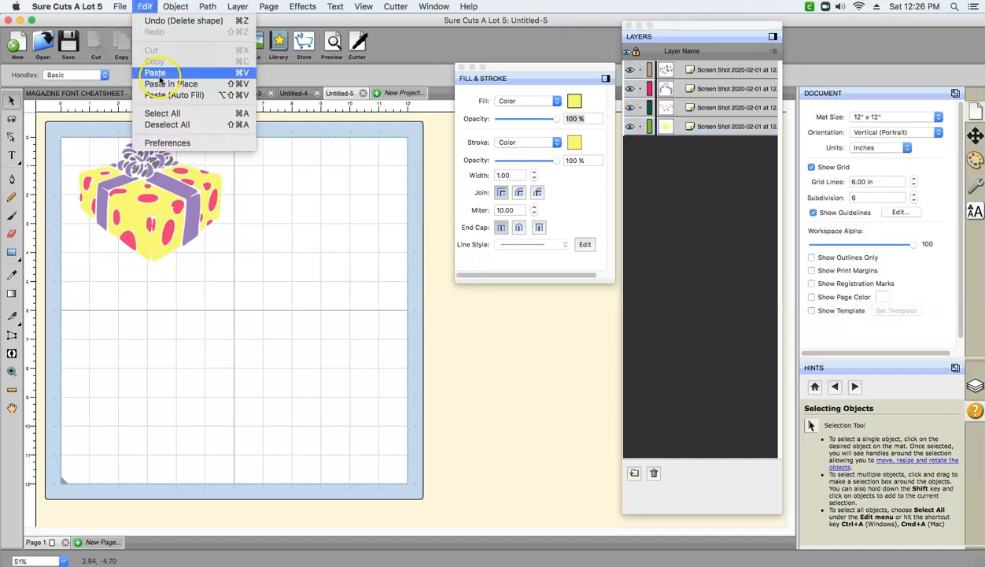
pyautogui.click(156, 73)
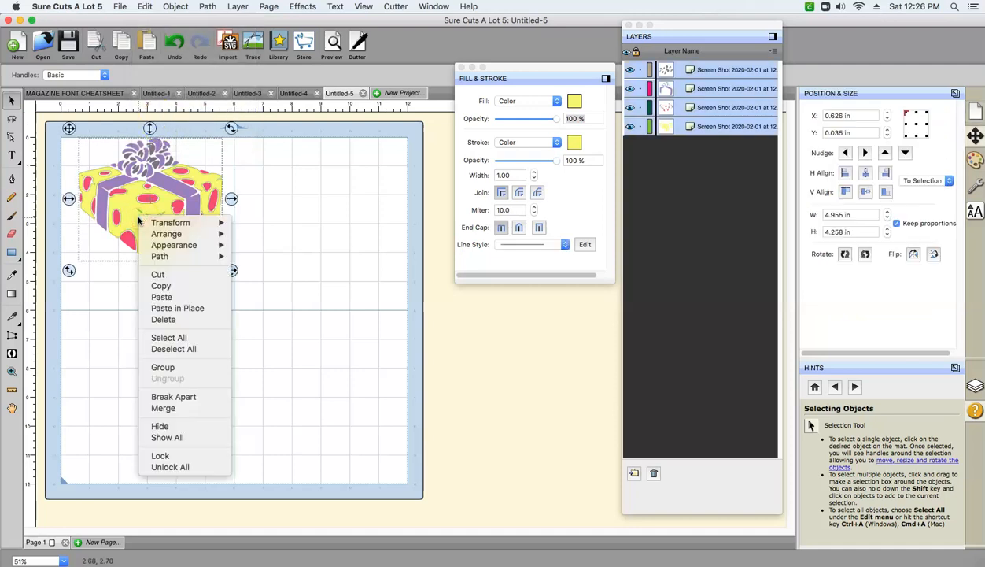
pyautogui.moveTo(173, 246)
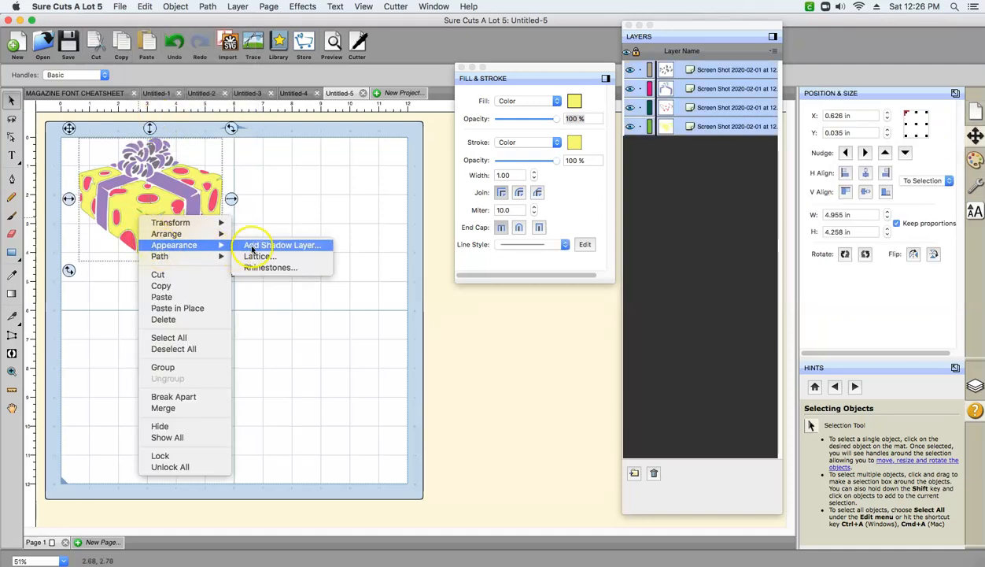
pyautogui.click(282, 245)
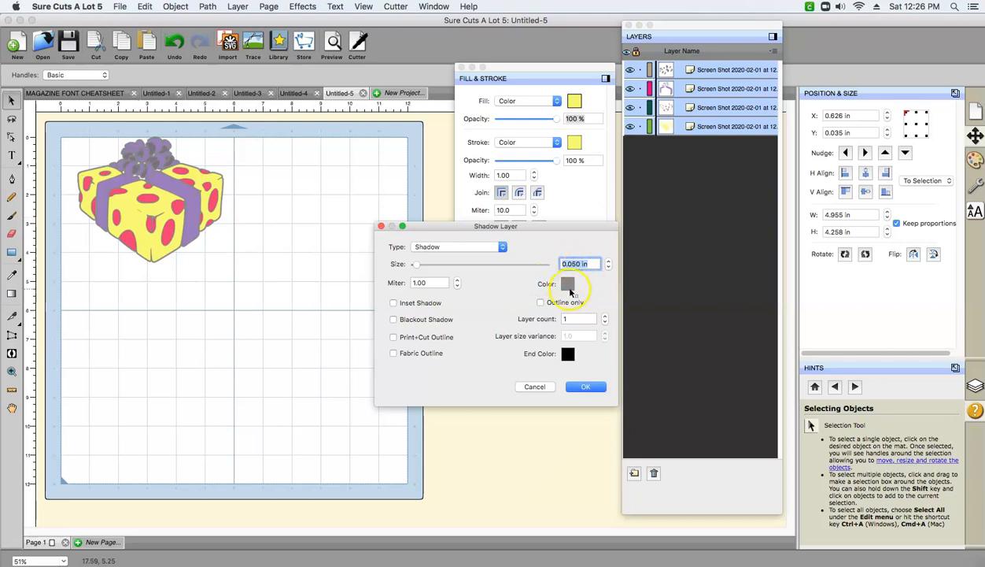
pyautogui.click(569, 287)
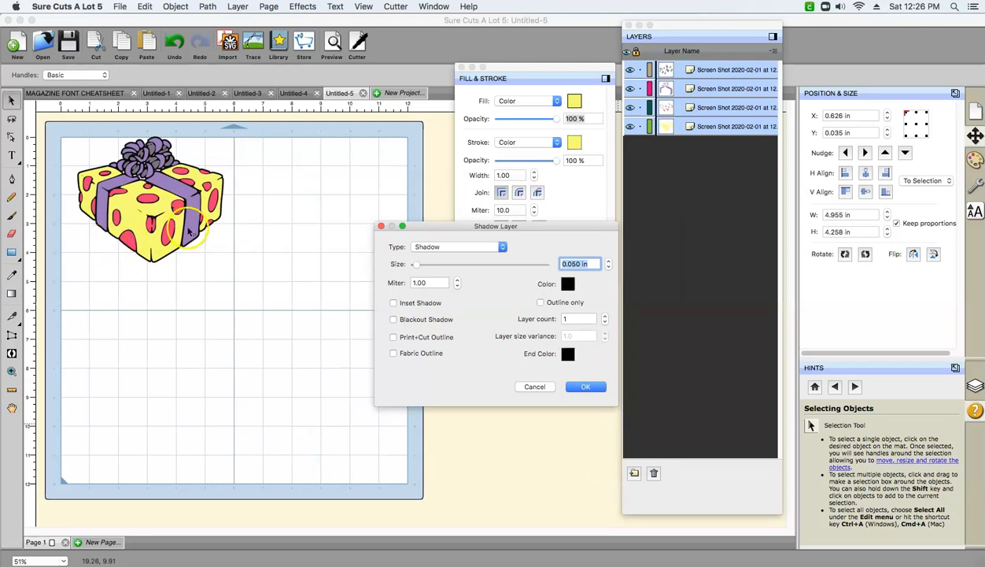
pyautogui.click(586, 387)
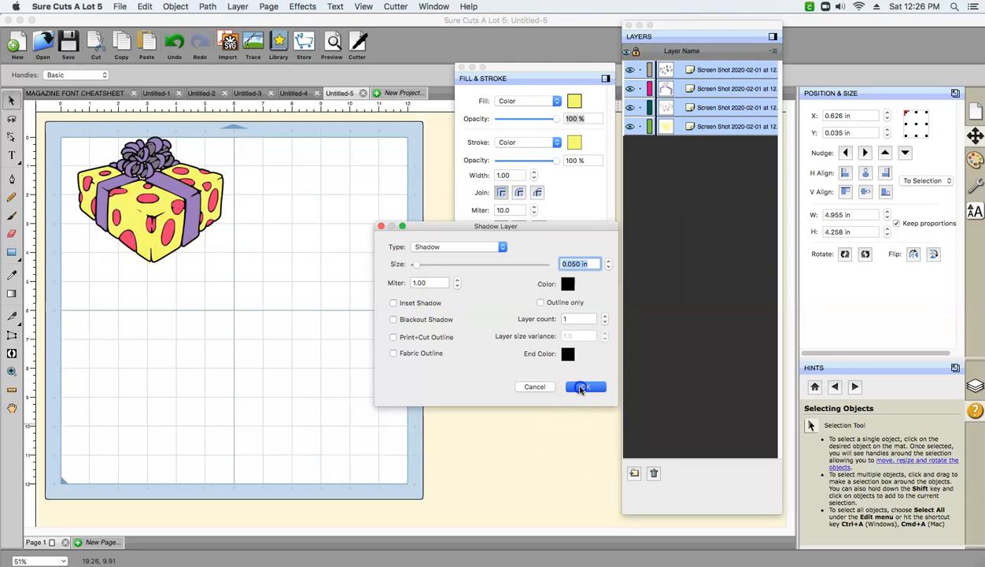
pyautogui.click(585, 387)
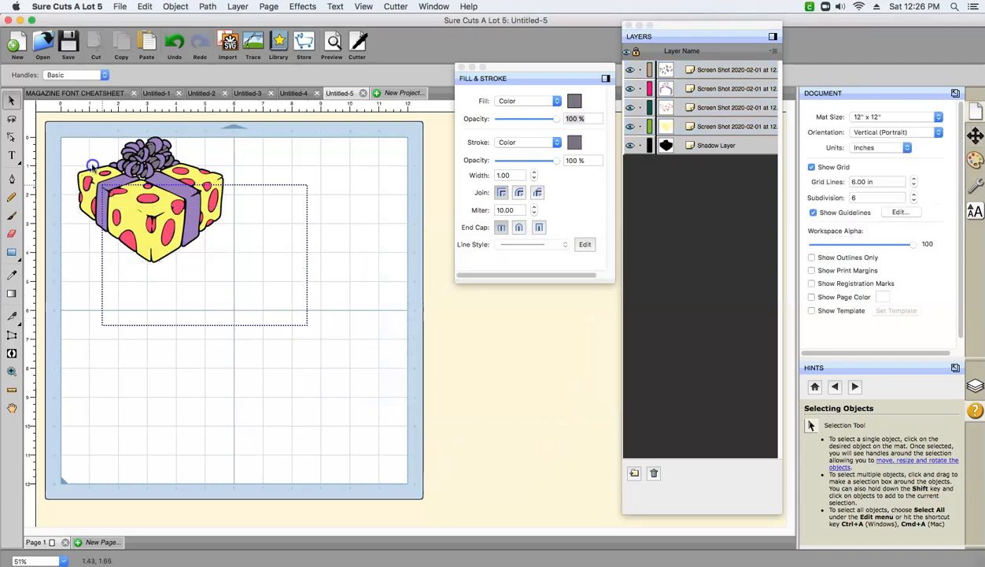
# Inspect the shadow, ribbon and yellow layers individually, then show all six layers together.
pyautogui.click(150, 205)
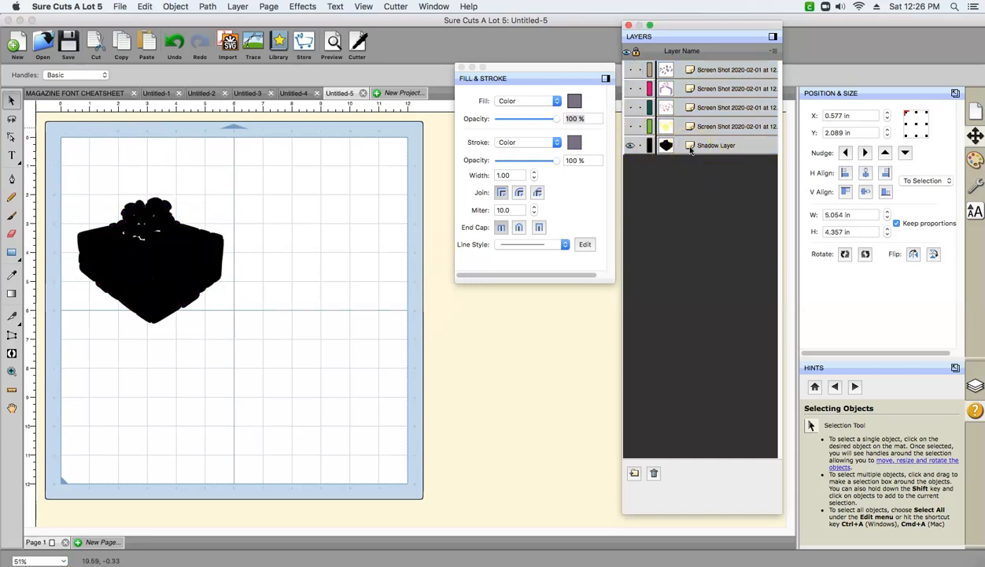
pyautogui.click(632, 145)
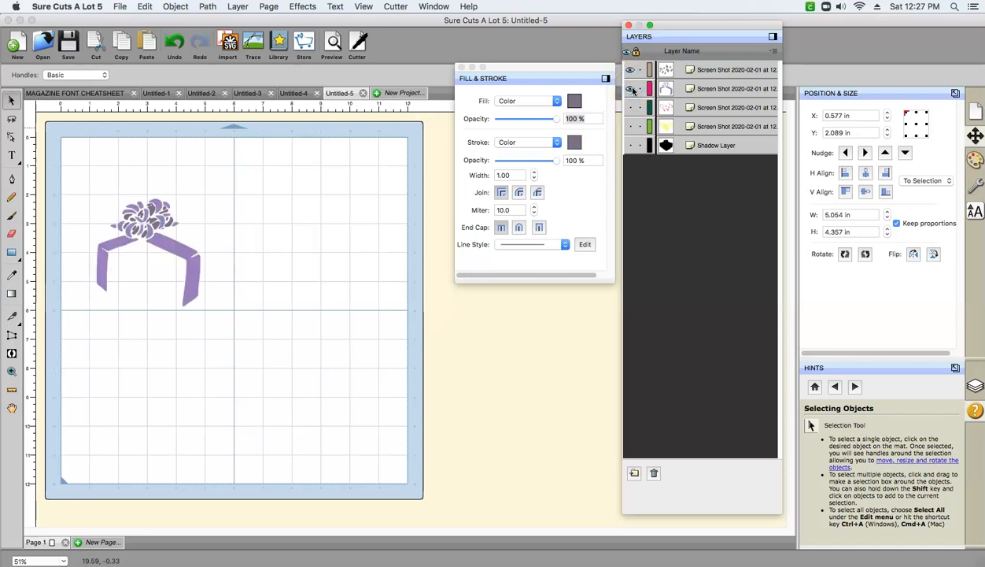
pyautogui.click(631, 107)
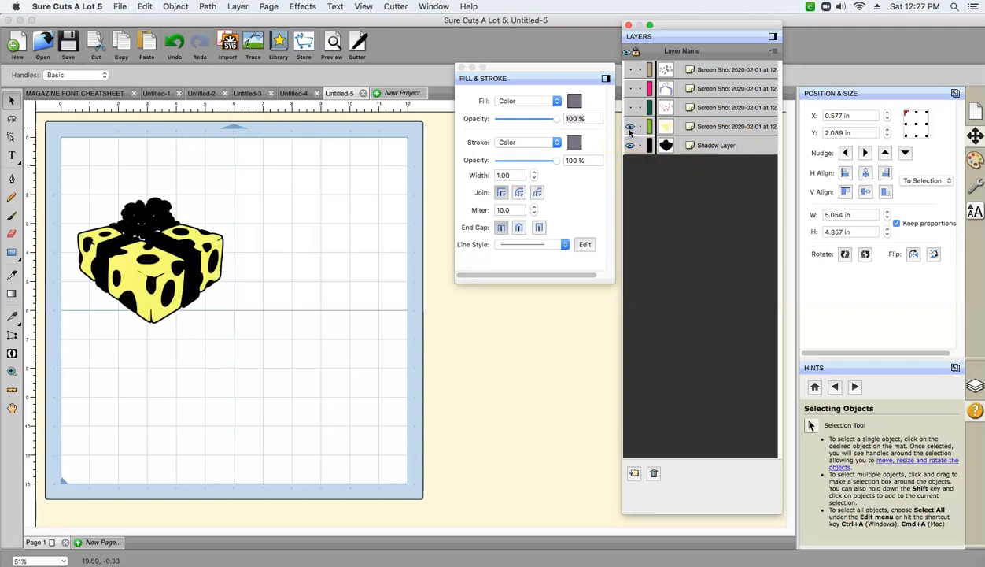
pyautogui.click(631, 107)
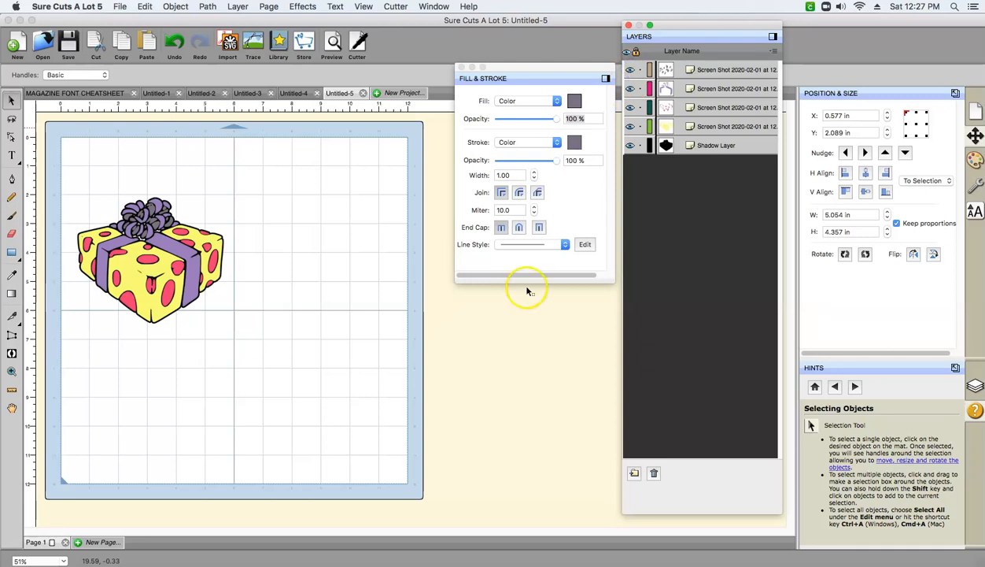
pyautogui.click(120, 6)
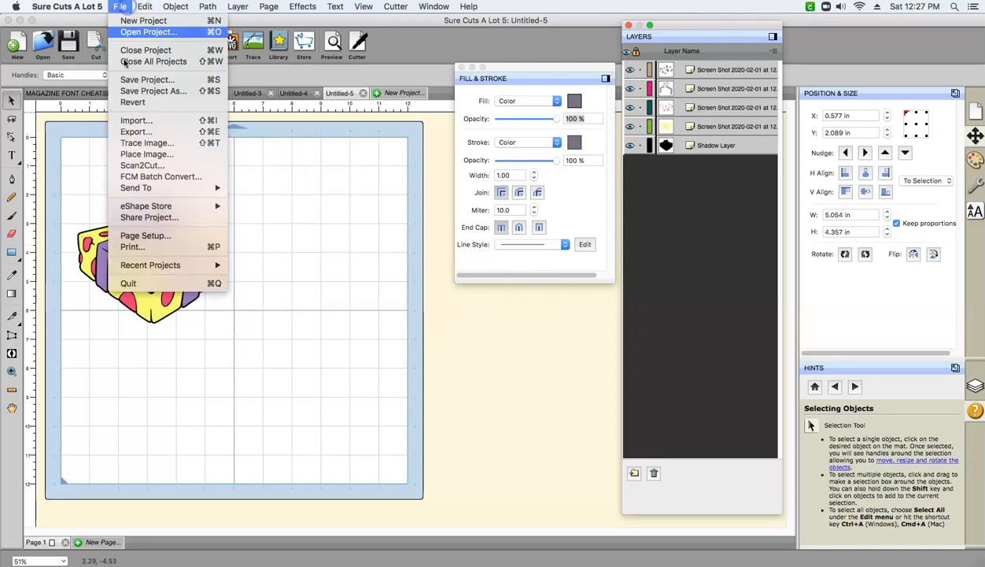
pyautogui.moveTo(148, 154)
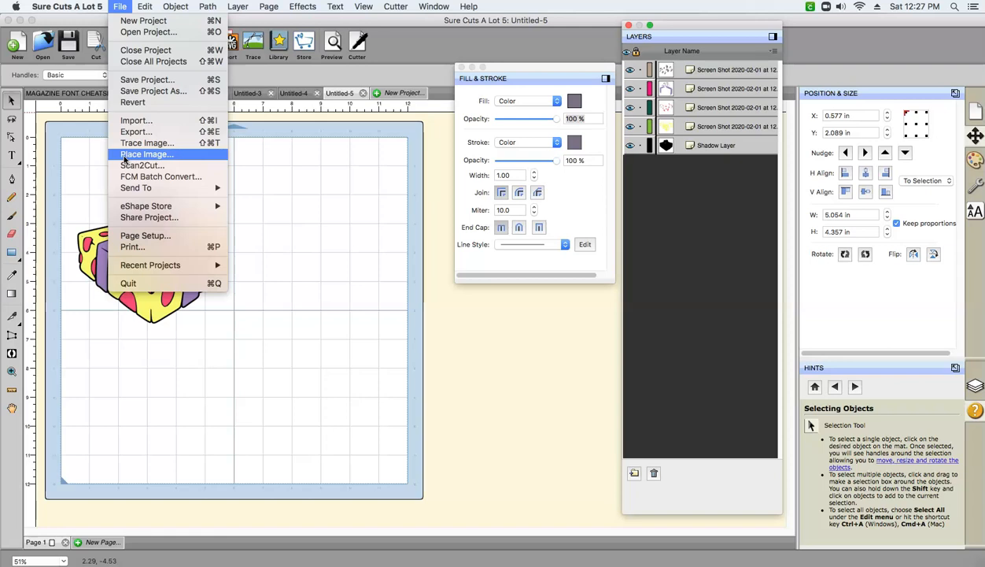
# Place the original gift box screenshot from the Desktop onto the mat over the traced design.
pyautogui.click(145, 155)
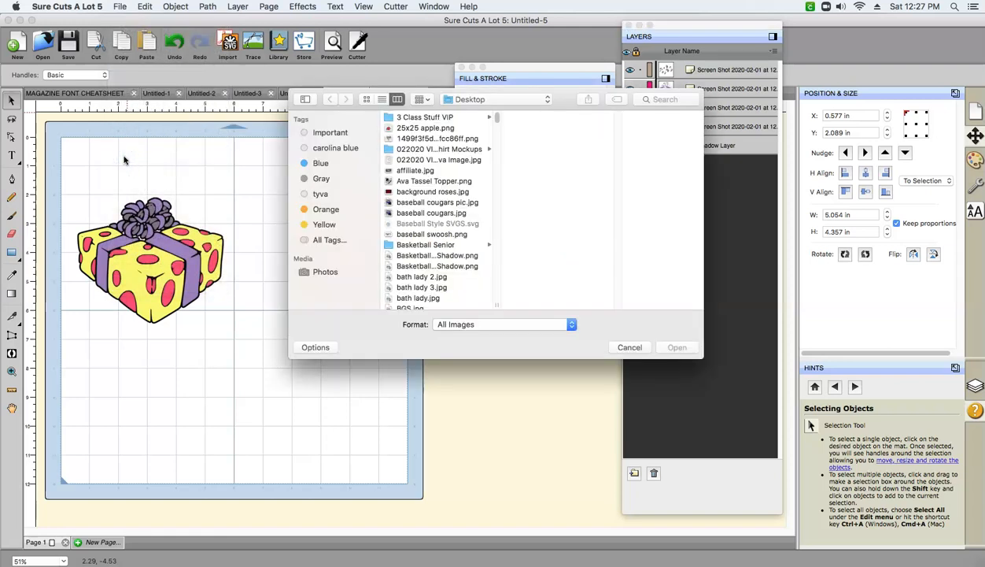
pyautogui.scroll(-3)
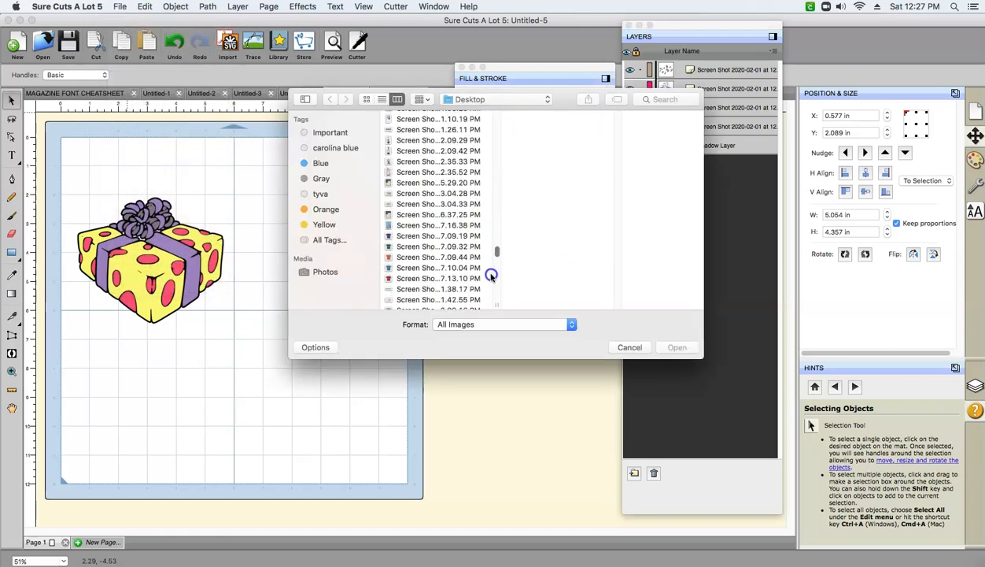
pyautogui.scroll(-3)
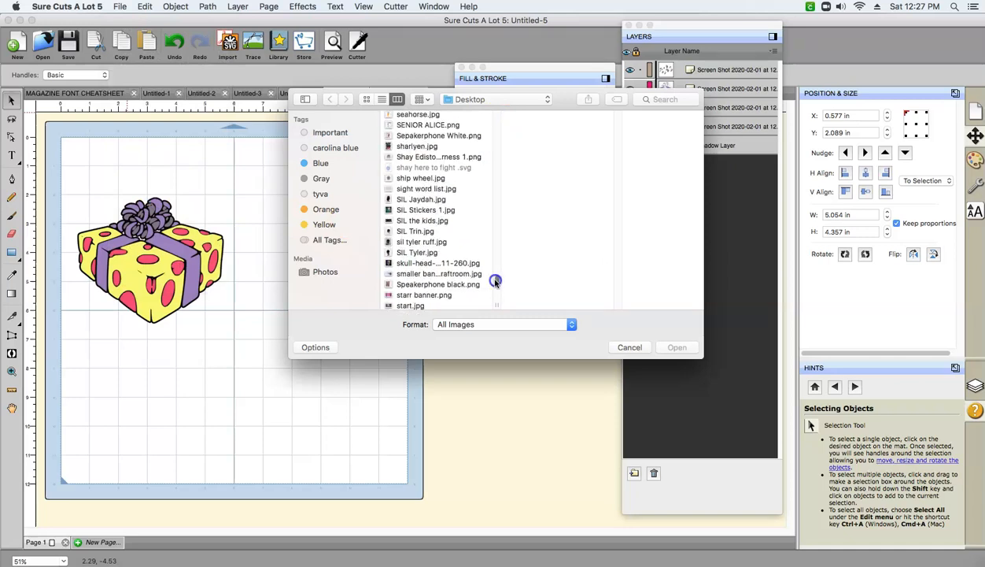
pyautogui.click(436, 258)
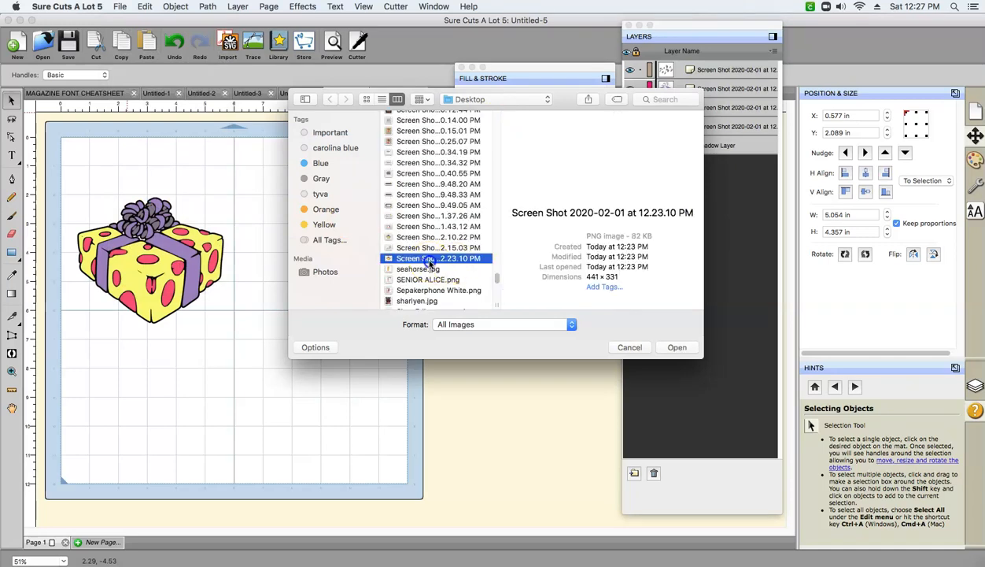
pyautogui.click(677, 348)
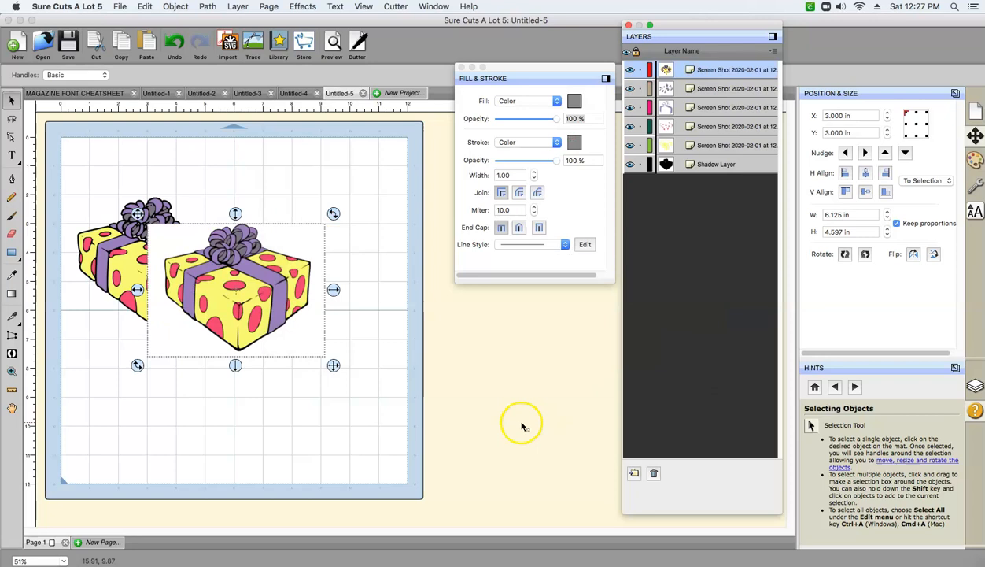